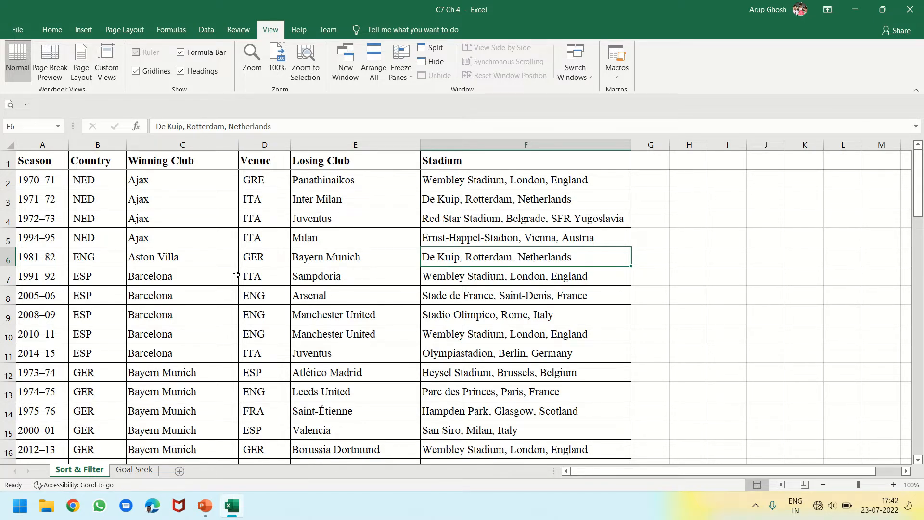
{"action": "mouse_move", "coordinate": [116, 203]}
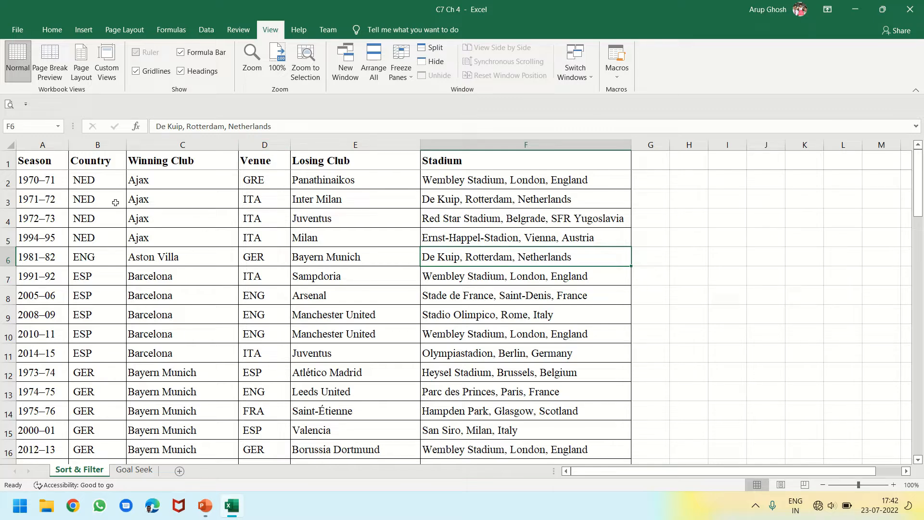
Select the finals table data from the first Season entry across to the Stadium column
{"action": "left_click", "coordinate": [42, 180]}
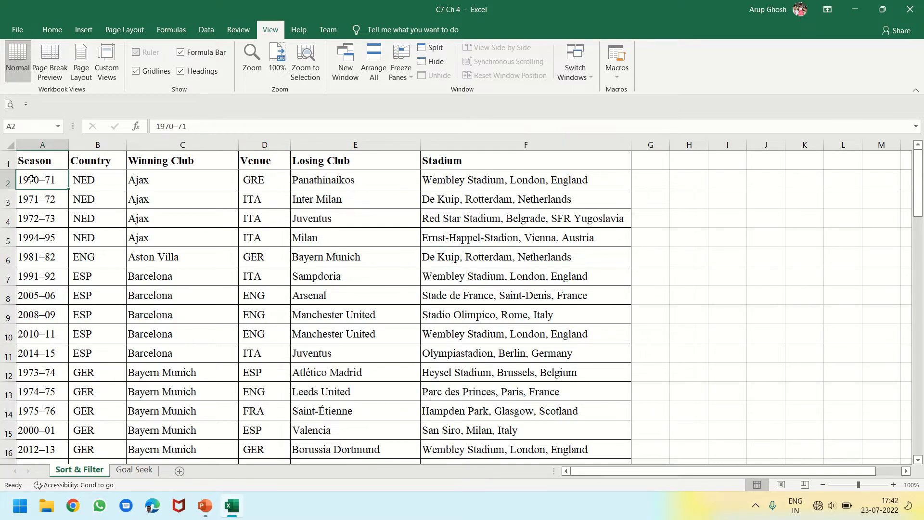
{"action": "left_click_drag", "start_coordinate": [29, 180], "coordinate": [525, 180]}
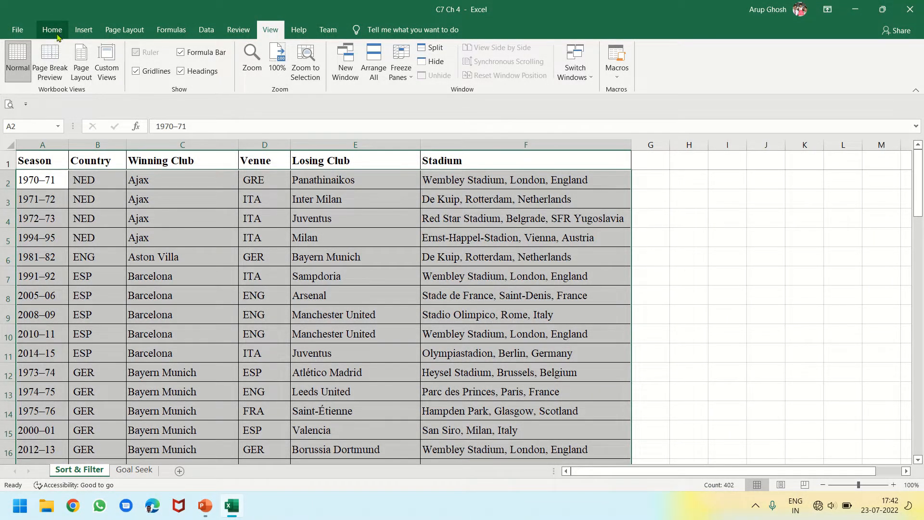
Sort the table A to Z by Season via Home > Sort & Filter, putting 1955–56 first
{"action": "left_click", "coordinate": [52, 30]}
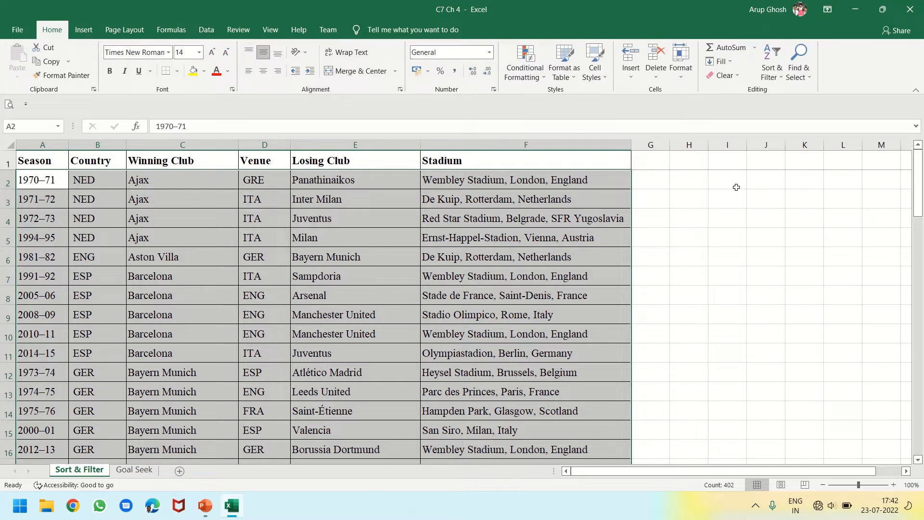
{"action": "left_click", "coordinate": [771, 61]}
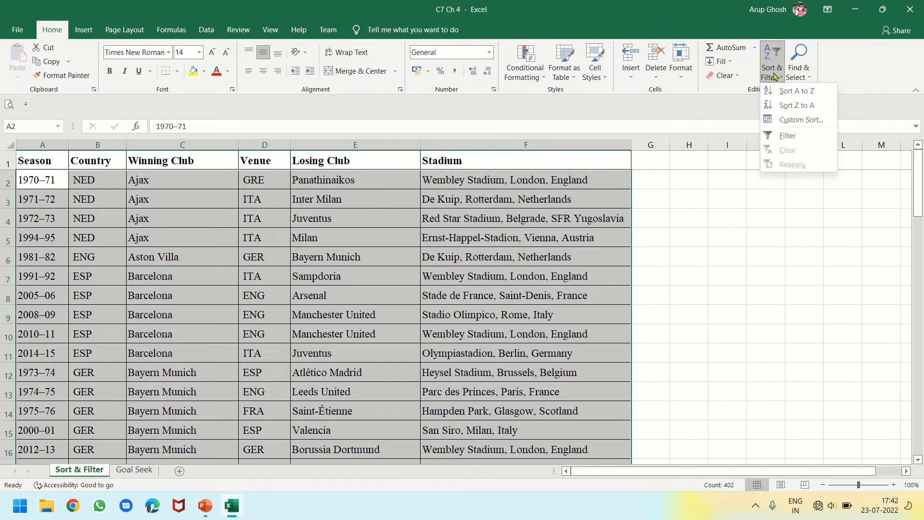
{"action": "mouse_move", "coordinate": [210, 44]}
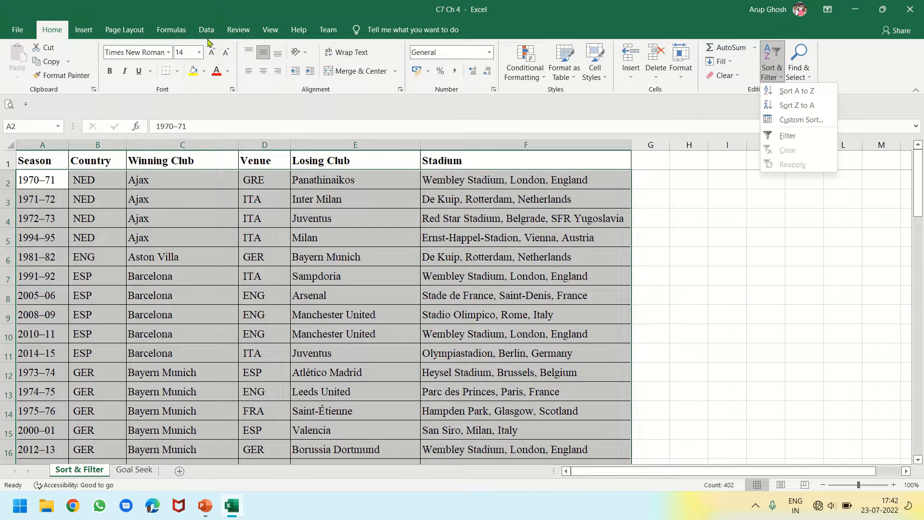
{"action": "left_click", "coordinate": [206, 30]}
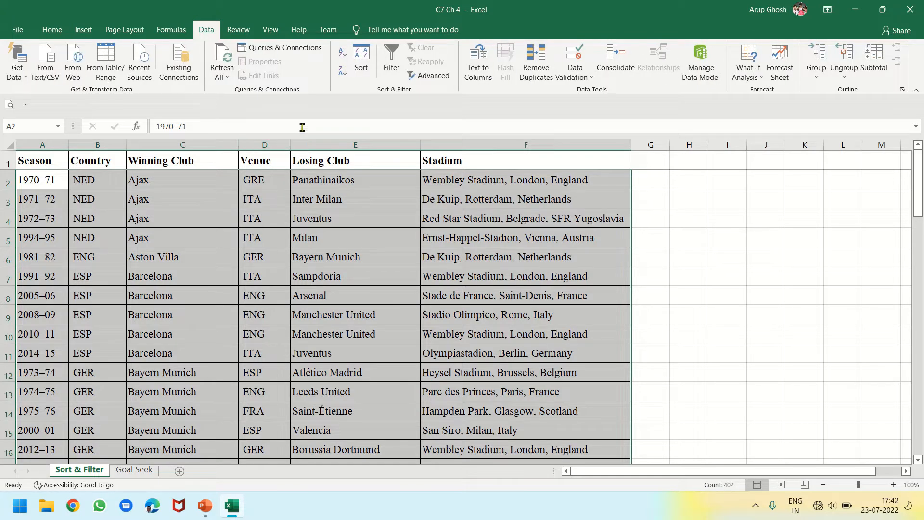
{"action": "mouse_move", "coordinate": [340, 89]}
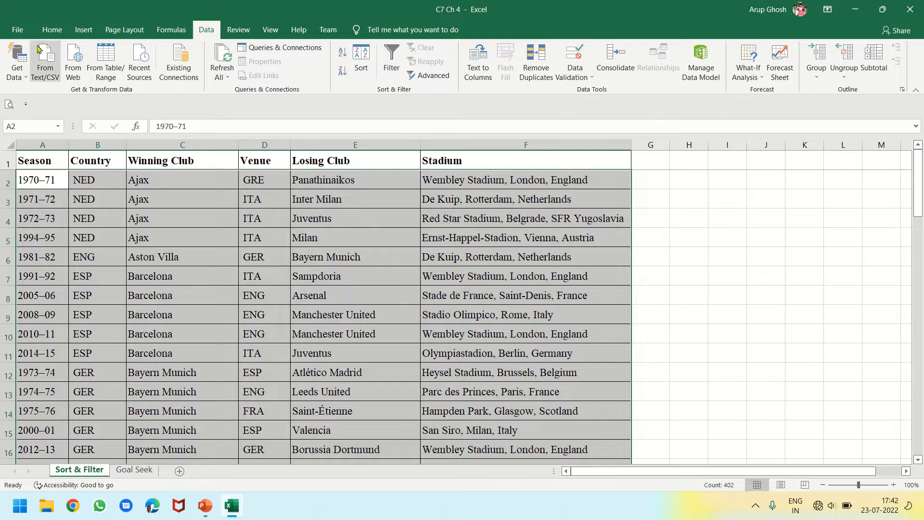
{"action": "left_click", "coordinate": [52, 30]}
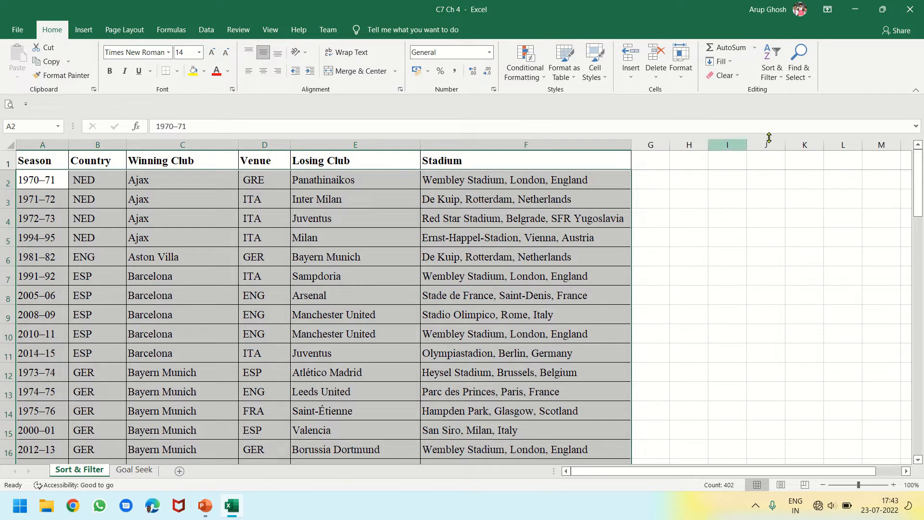
{"action": "left_click", "coordinate": [773, 62]}
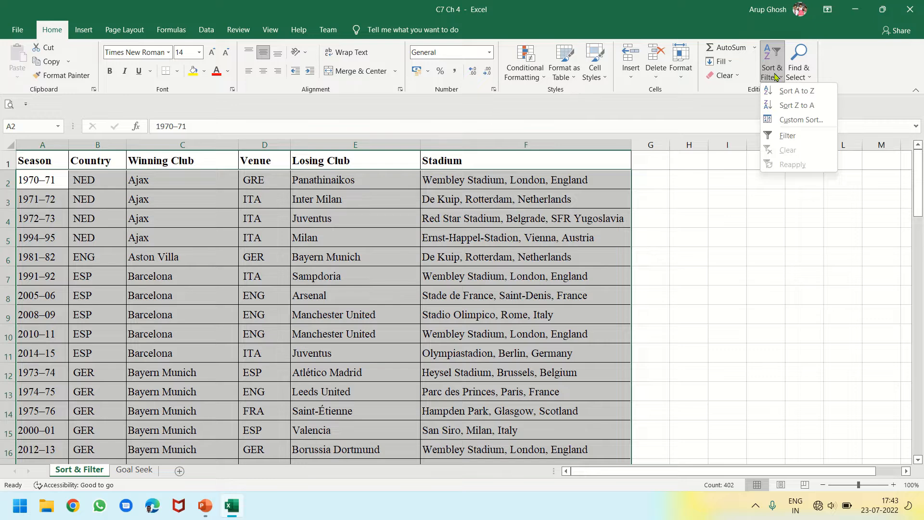
{"action": "mouse_move", "coordinate": [616, 124]}
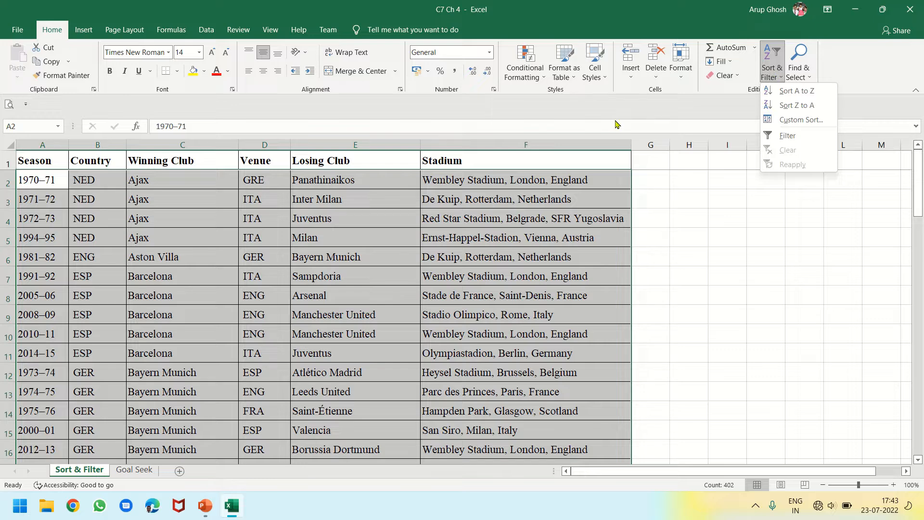
{"action": "mouse_move", "coordinate": [798, 91]}
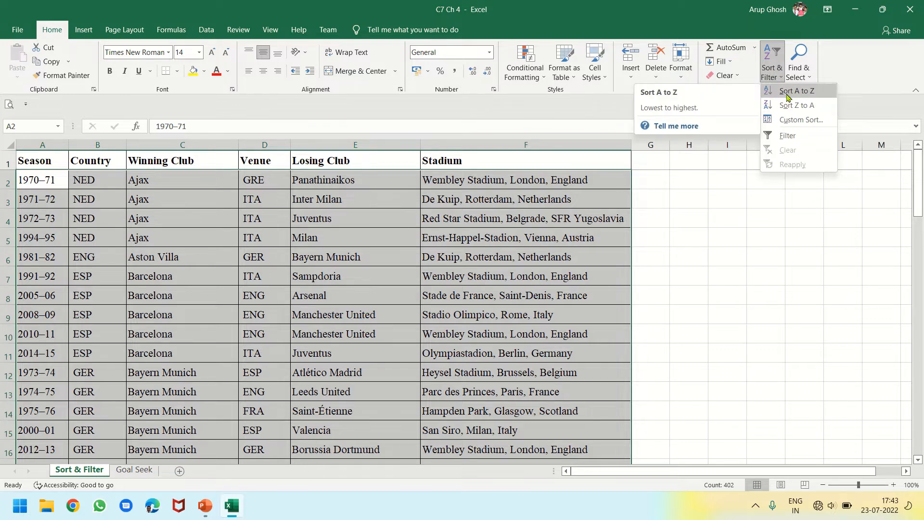
{"action": "left_click", "coordinate": [796, 90]}
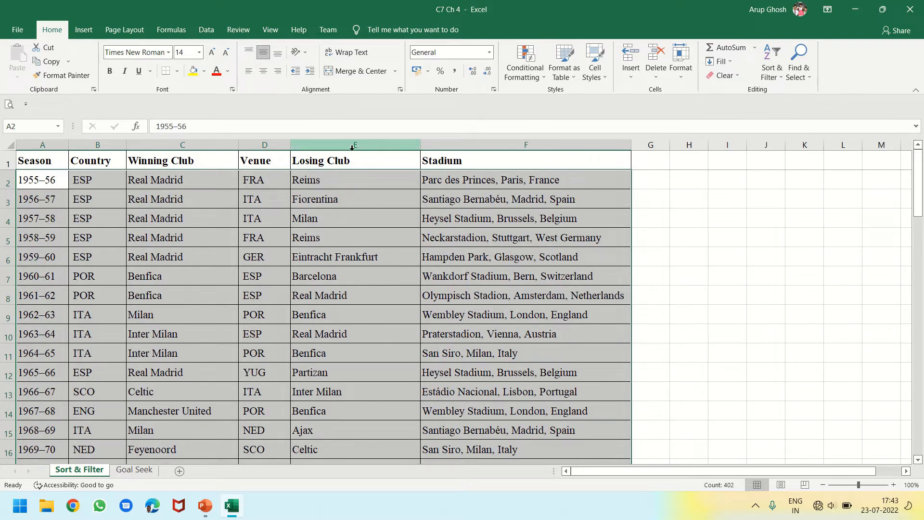
{"action": "left_click", "coordinate": [182, 276]}
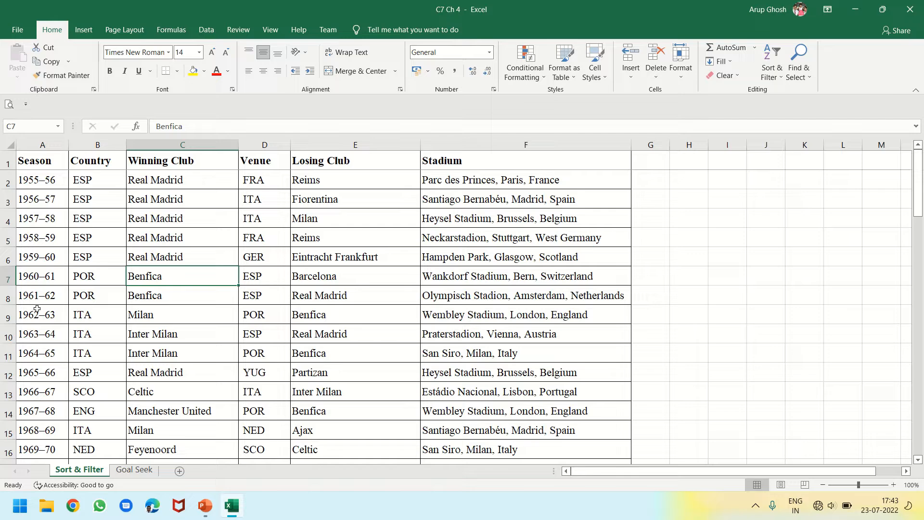
{"action": "scroll", "scroll_direction": "down", "scroll_amount": 3}
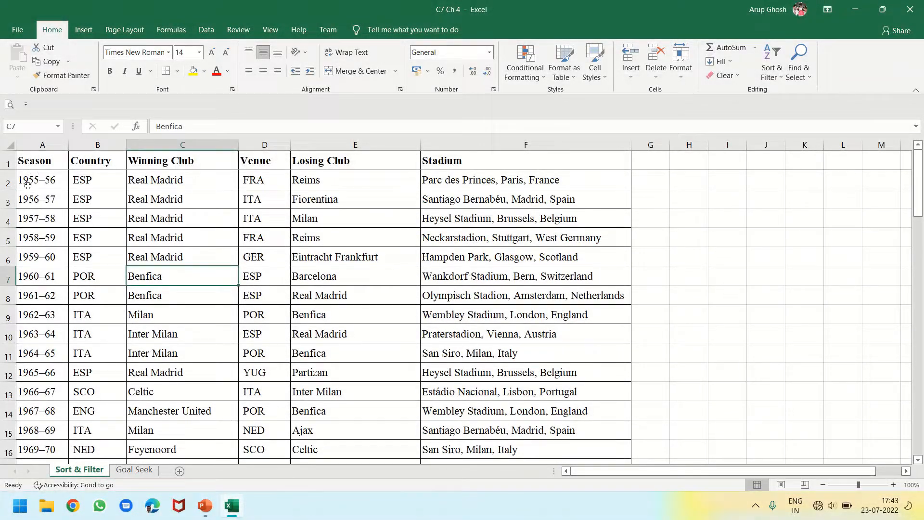
Reselect the finals table and start a Custom Sort, initially by the first column A to Z
{"action": "left_click", "coordinate": [41, 180]}
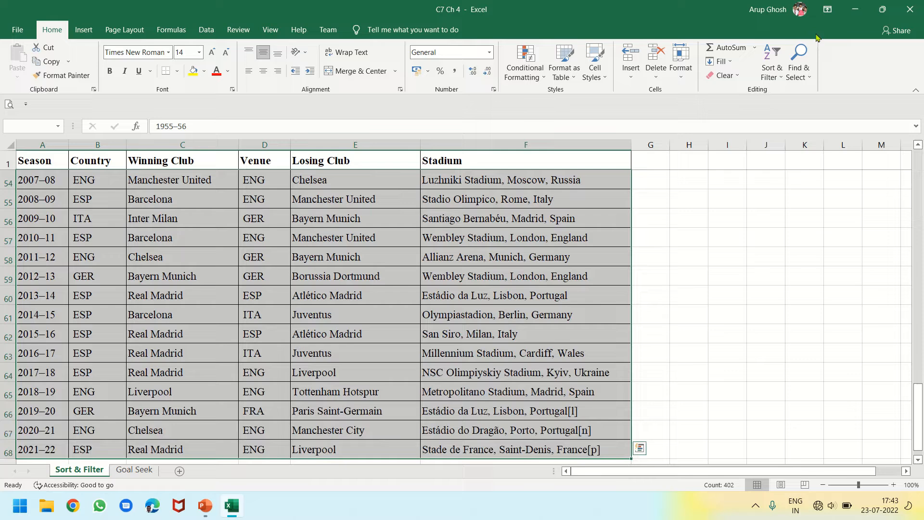
{"action": "mouse_move", "coordinate": [771, 66]}
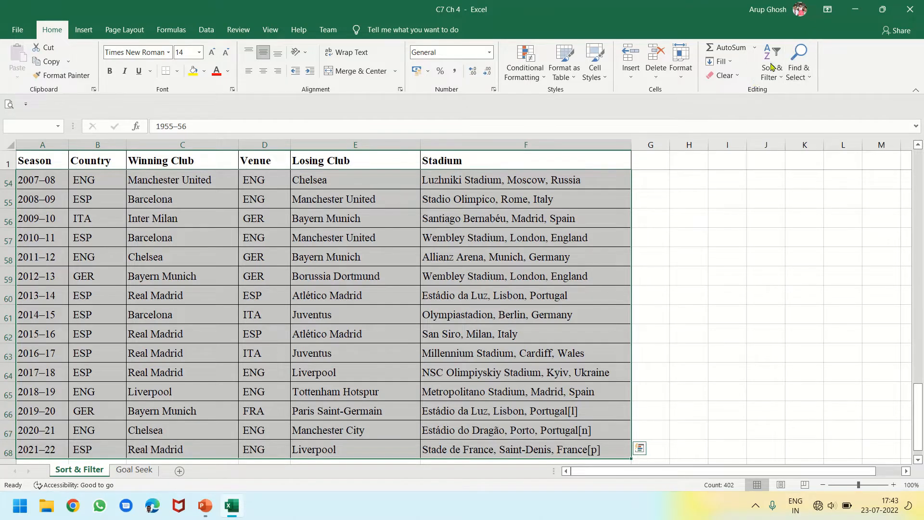
{"action": "left_click", "coordinate": [773, 62]}
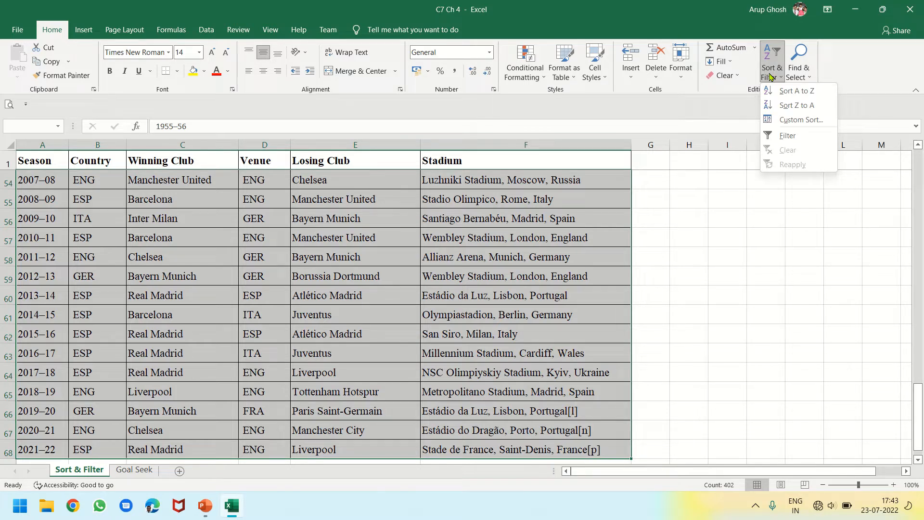
{"action": "mouse_move", "coordinate": [797, 105]}
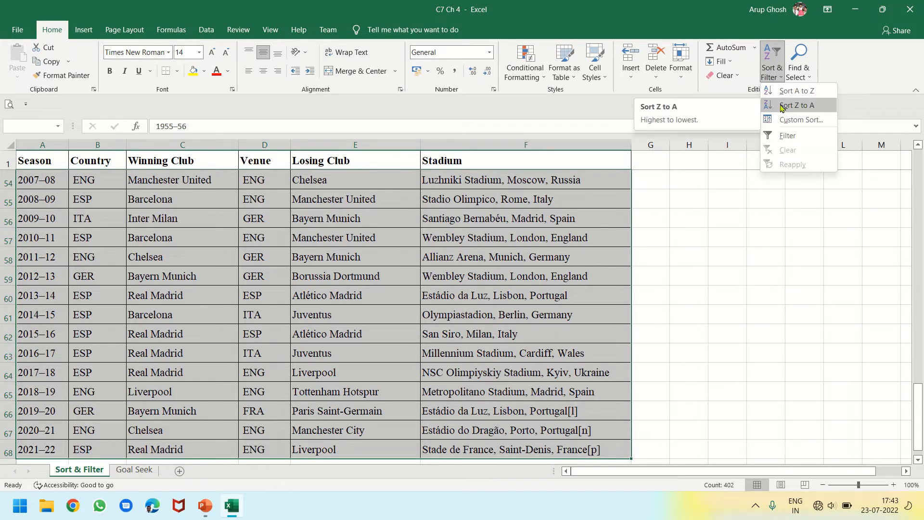
{"action": "left_click", "coordinate": [801, 119]}
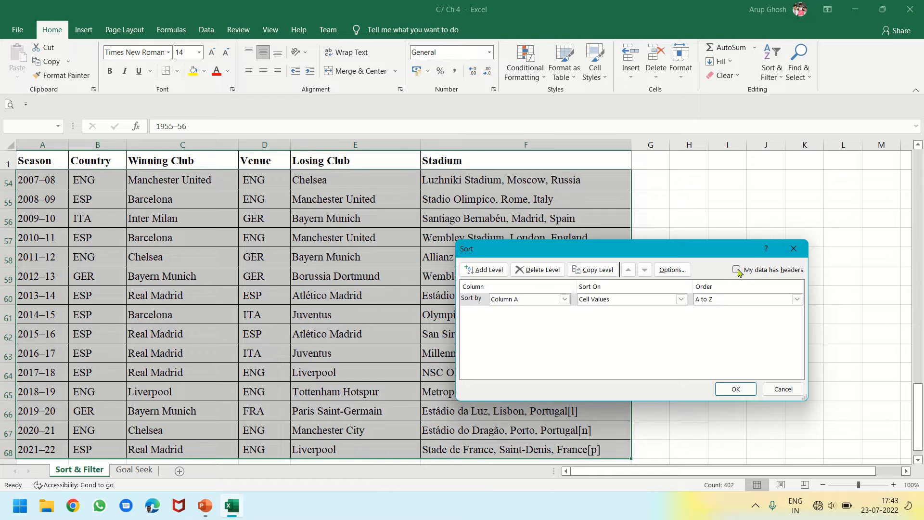
Sort by Winning Club A to Z with 'My data has headers' ticked, so Ajax comes first
{"action": "left_click", "coordinate": [737, 270]}
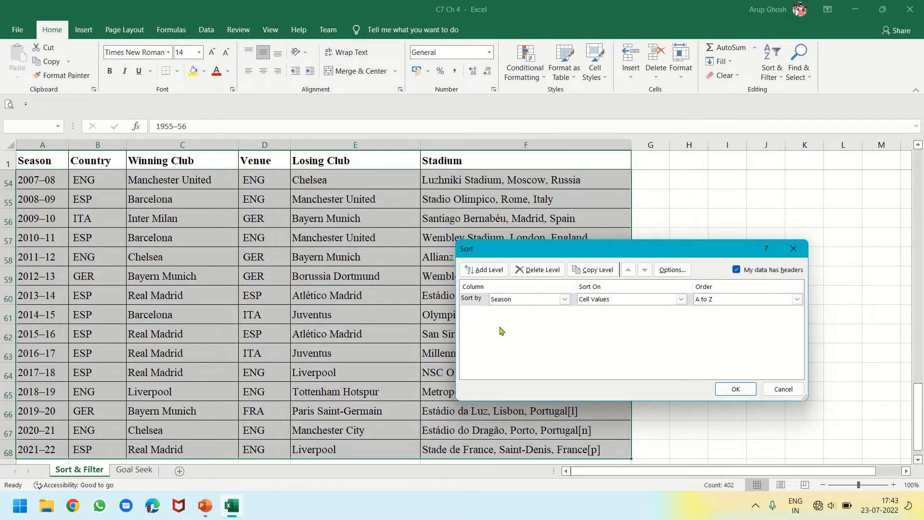
{"action": "mouse_move", "coordinate": [637, 312]}
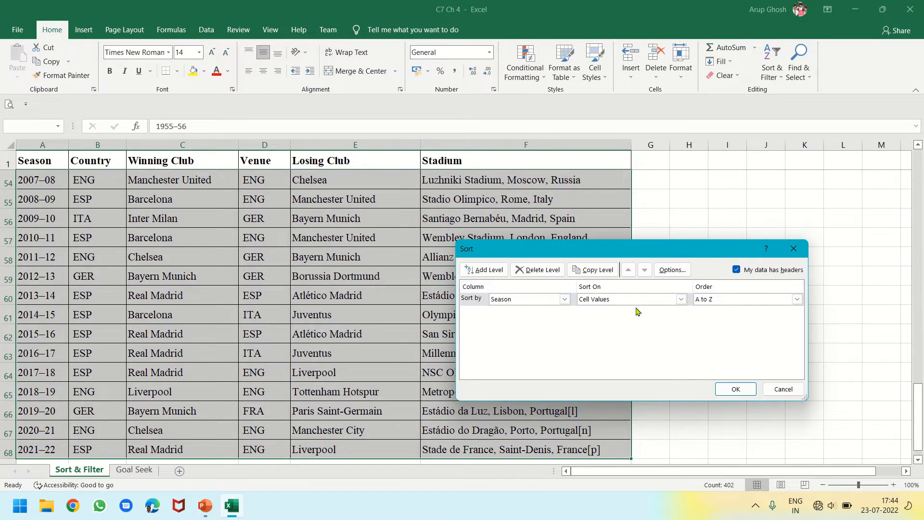
{"action": "left_click", "coordinate": [563, 298]}
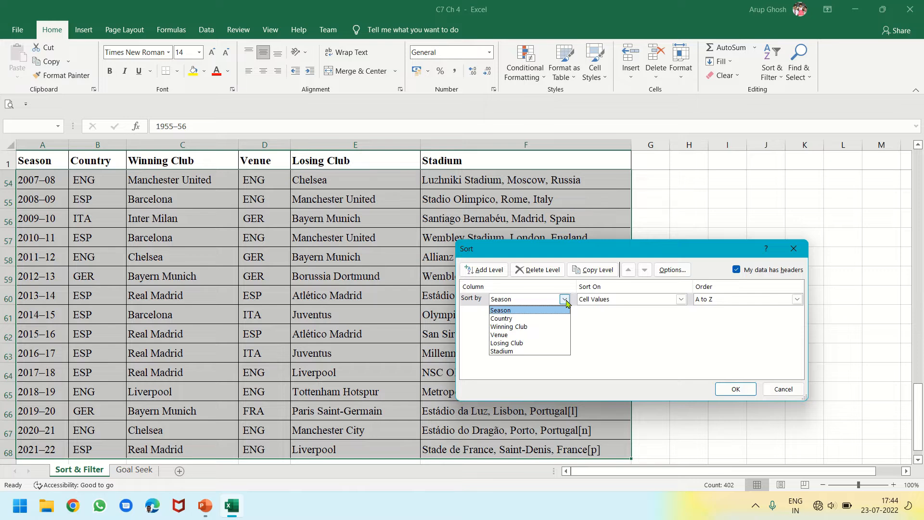
{"action": "mouse_move", "coordinate": [501, 319]}
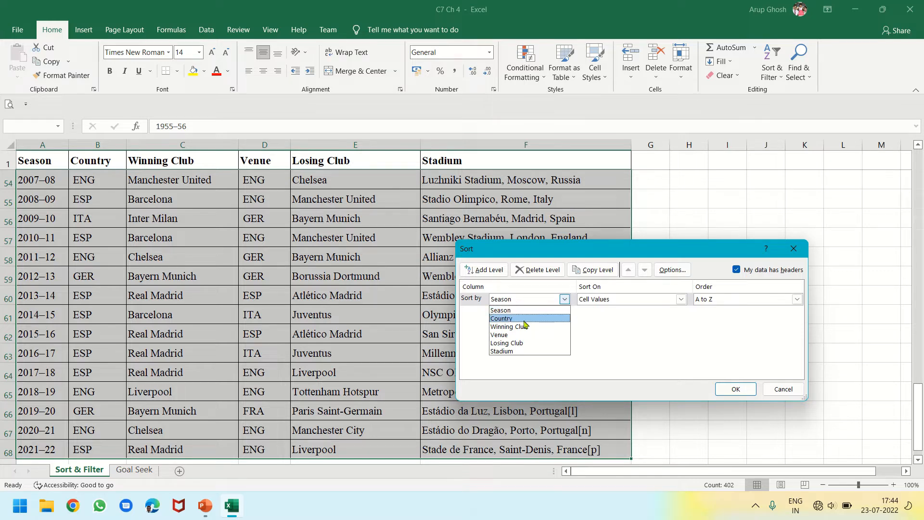
{"action": "left_click", "coordinate": [508, 327]}
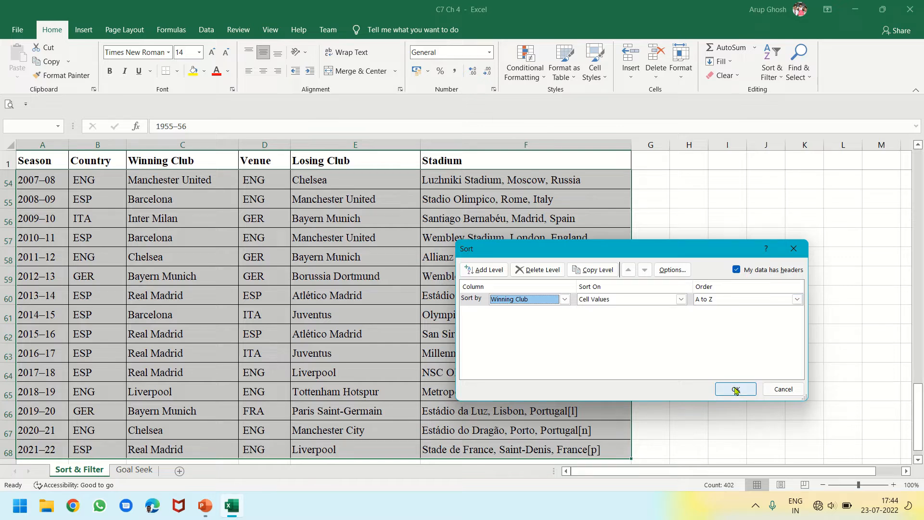
{"action": "left_click", "coordinate": [734, 389]}
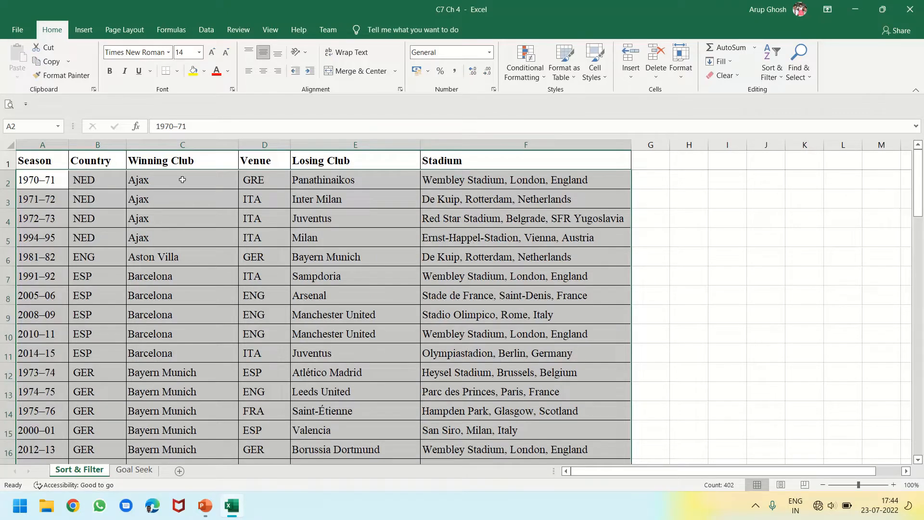
{"action": "left_click", "coordinate": [182, 180]}
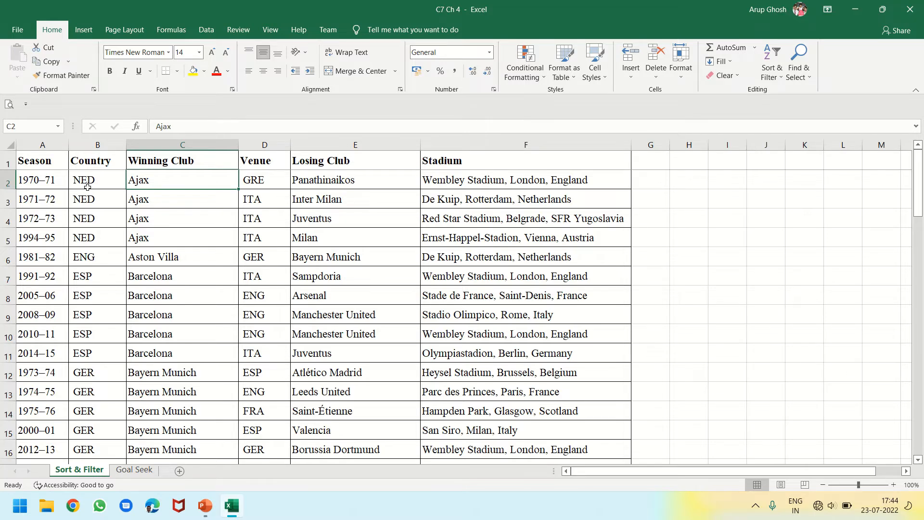
{"action": "mouse_move", "coordinate": [38, 196]}
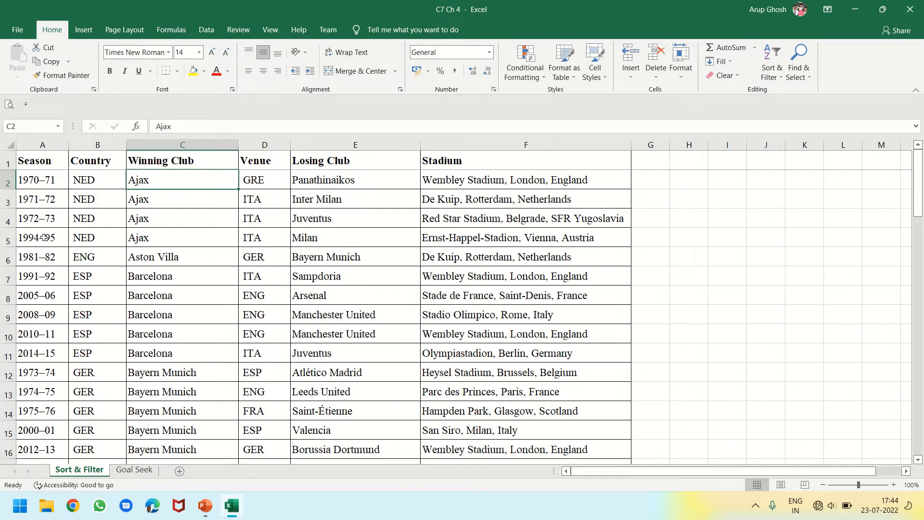
{"action": "mouse_move", "coordinate": [62, 262]}
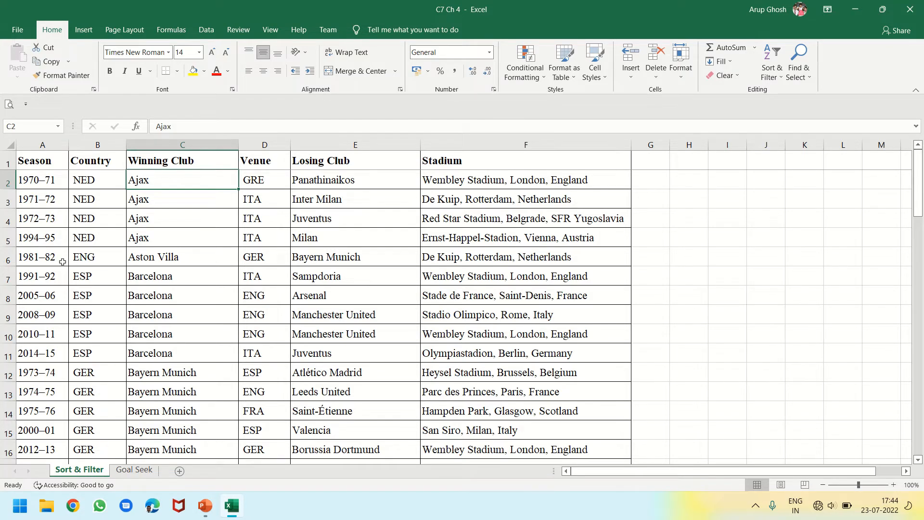
{"action": "scroll", "scroll_direction": "down", "scroll_amount": 3}
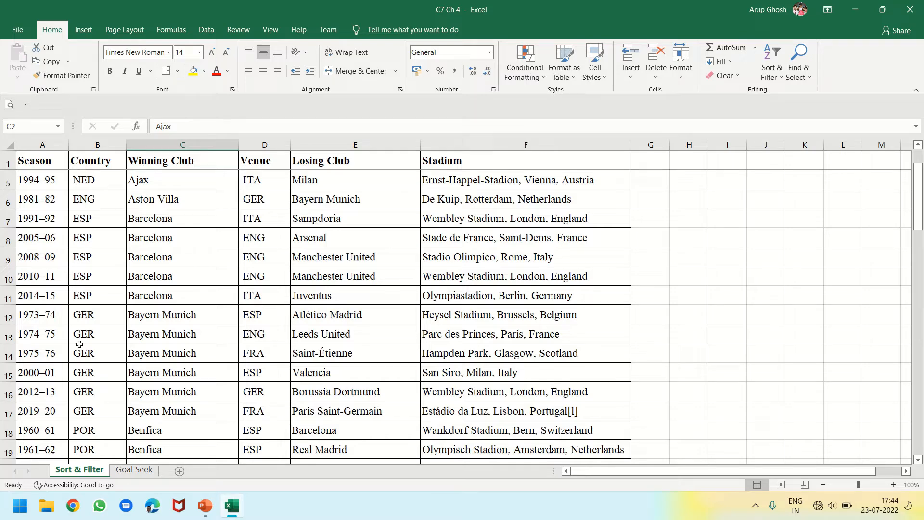
{"action": "scroll", "scroll_direction": "down", "scroll_amount": 3}
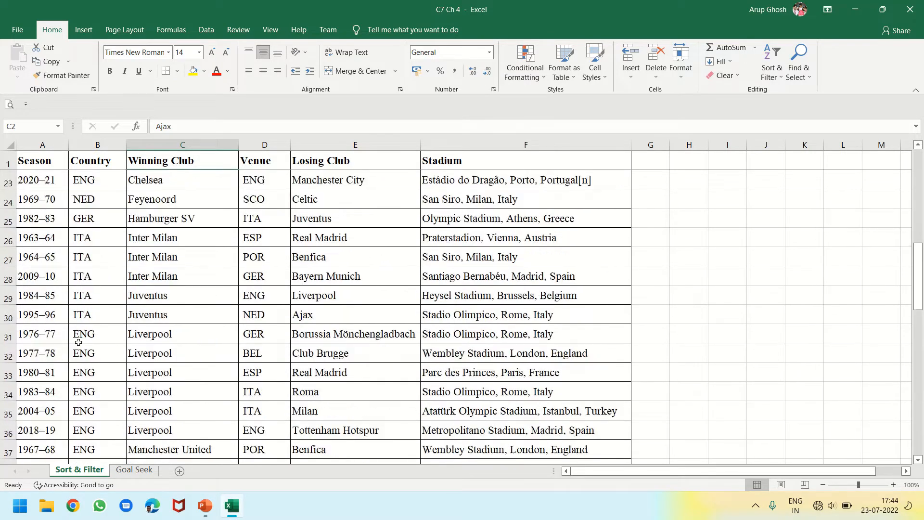
{"action": "scroll", "scroll_direction": "down", "scroll_amount": 3}
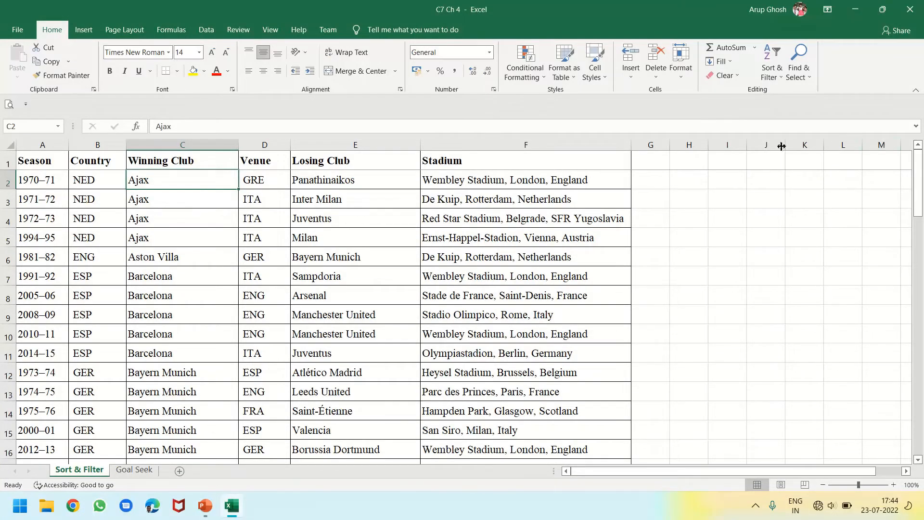
{"action": "mouse_move", "coordinate": [595, 12]}
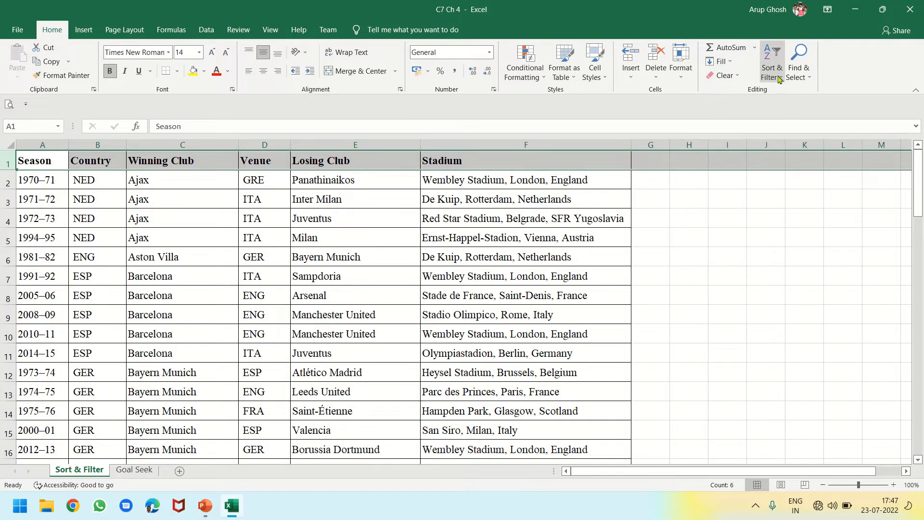
Switch on AutoFilter dropdowns for every column heading of the finals table
{"action": "left_click", "coordinate": [773, 60]}
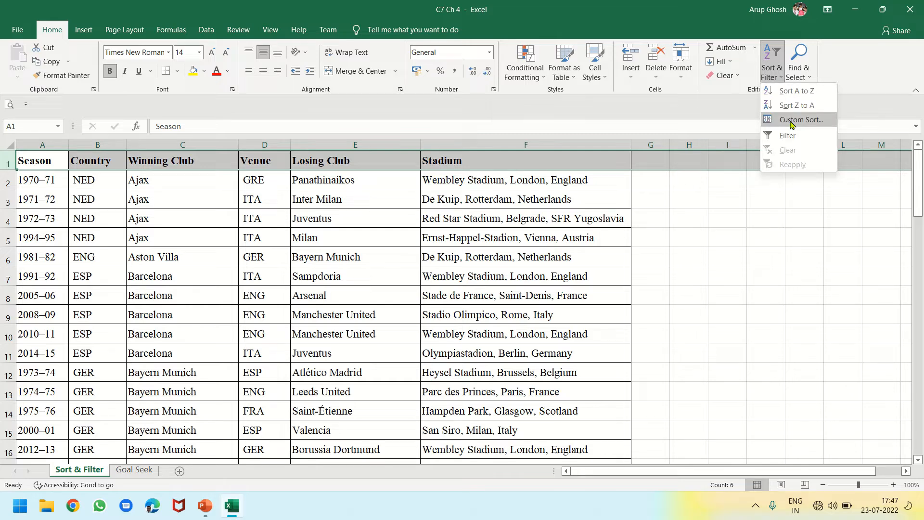
{"action": "left_click", "coordinate": [788, 135]}
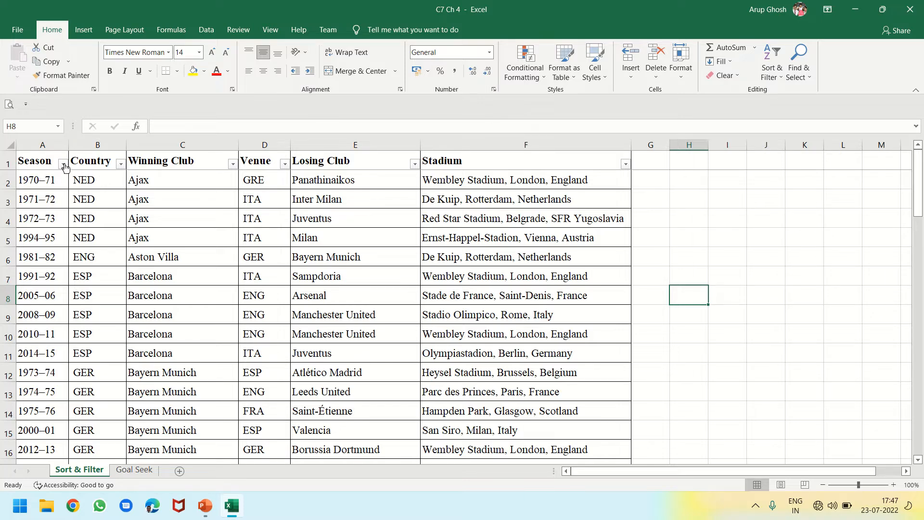
{"action": "mouse_move", "coordinate": [211, 164]}
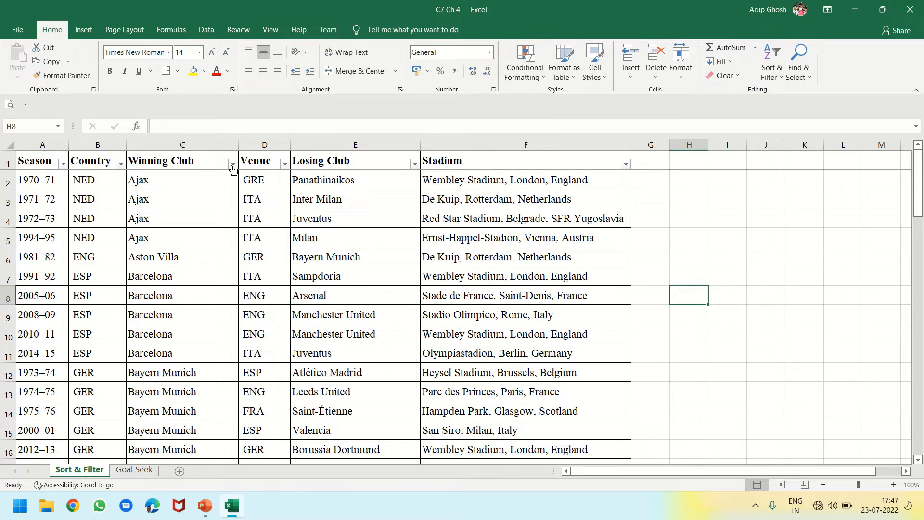
Filter Winning Club to Real Madrid only, leaving 14 of 67 finals visible
{"action": "left_click", "coordinate": [232, 164]}
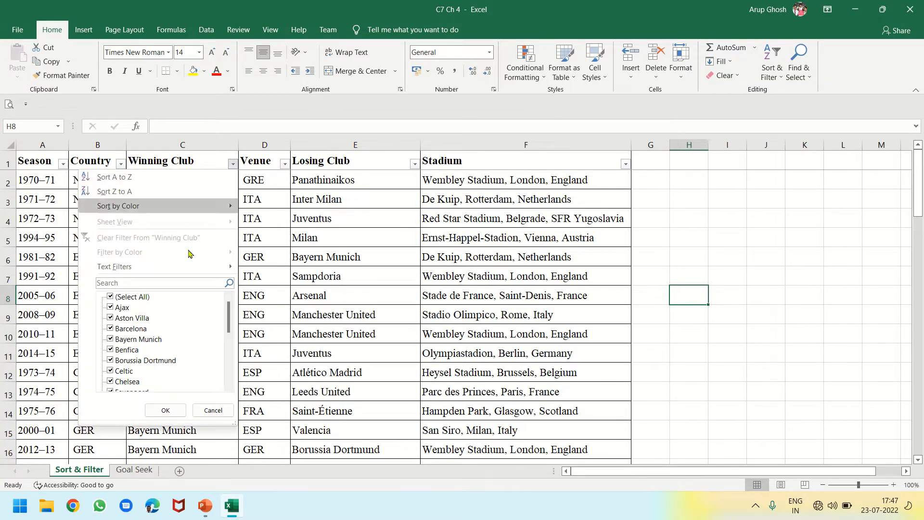
{"action": "left_click", "coordinate": [110, 296]}
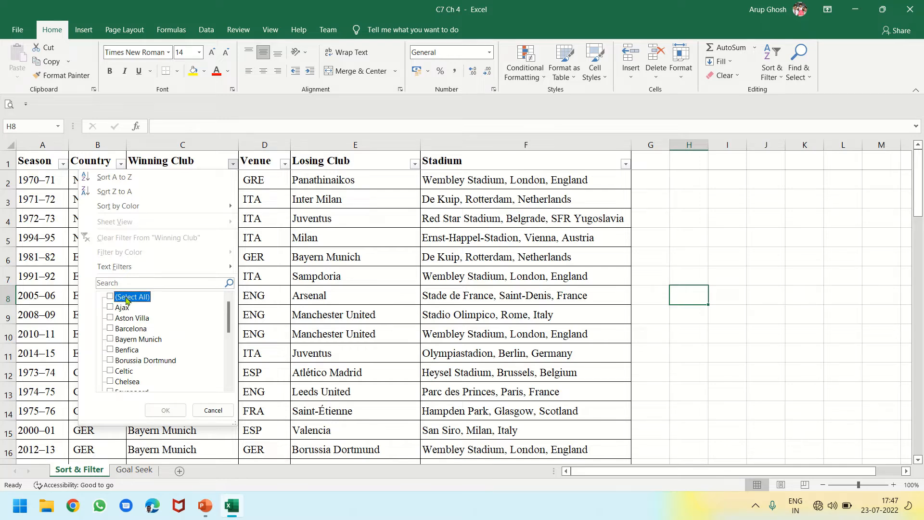
{"action": "scroll", "scroll_direction": "down", "scroll_amount": 3}
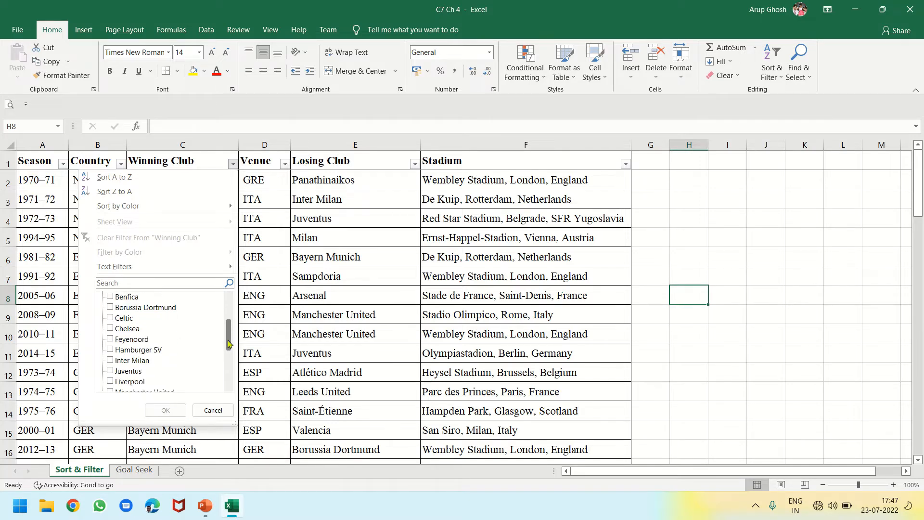
{"action": "scroll", "scroll_direction": "down", "scroll_amount": 3}
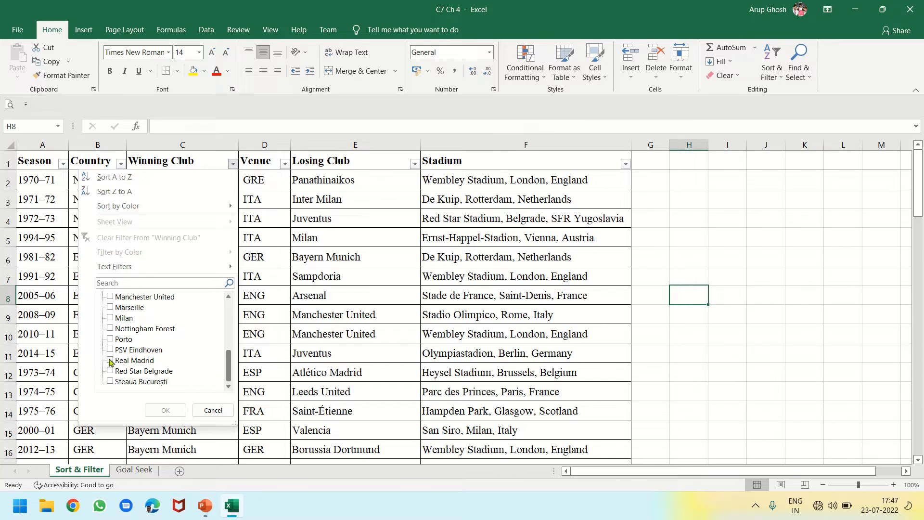
{"action": "left_click", "coordinate": [110, 360]}
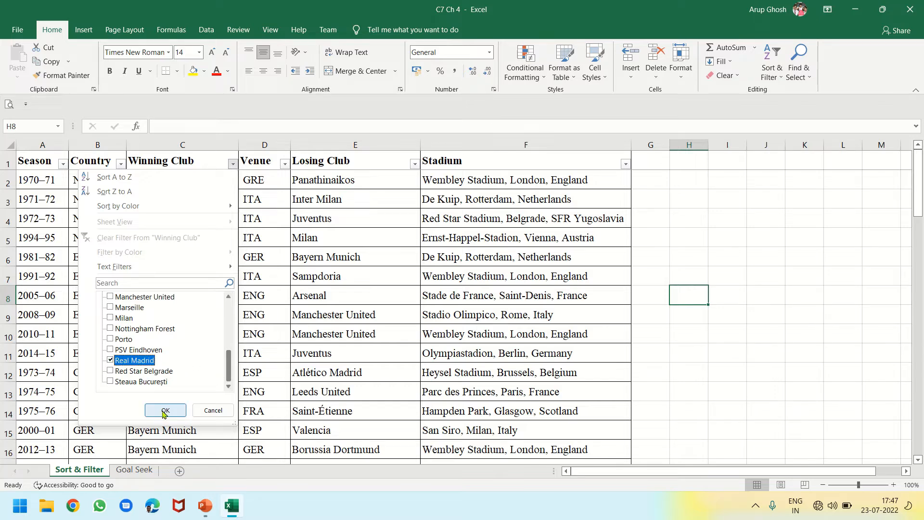
{"action": "left_click", "coordinate": [165, 411]}
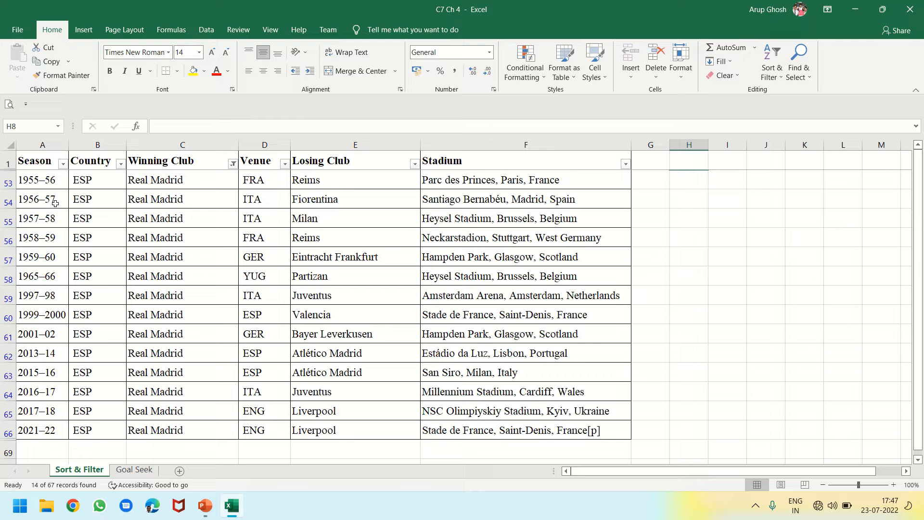
{"action": "mouse_move", "coordinate": [54, 259]}
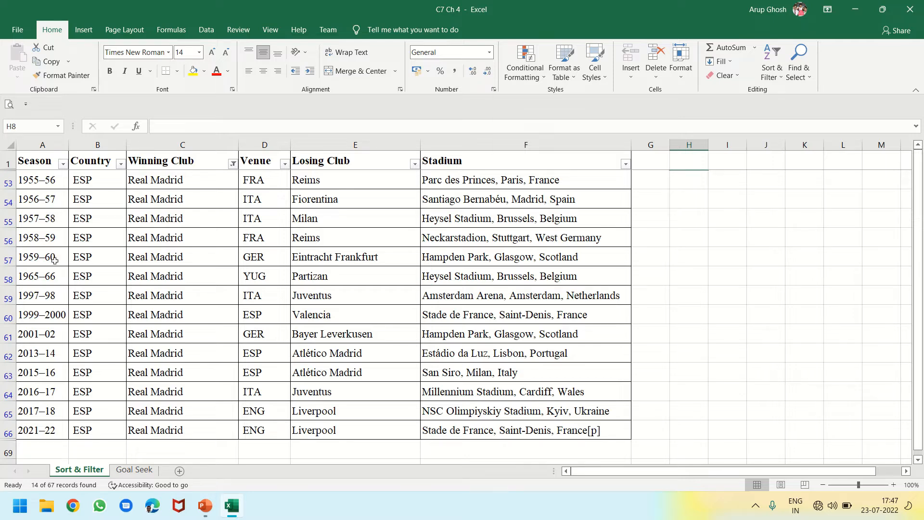
{"action": "mouse_move", "coordinate": [54, 280]}
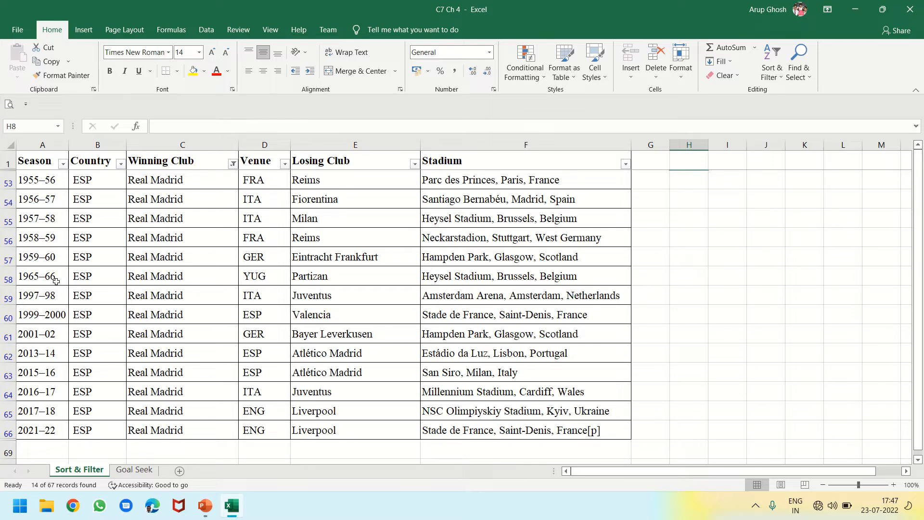
{"action": "mouse_move", "coordinate": [57, 304]}
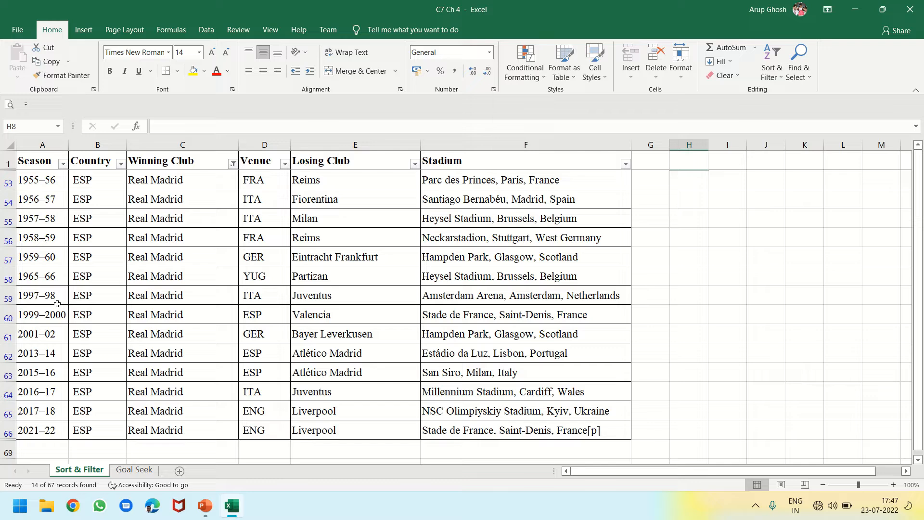
{"action": "mouse_move", "coordinate": [48, 427]}
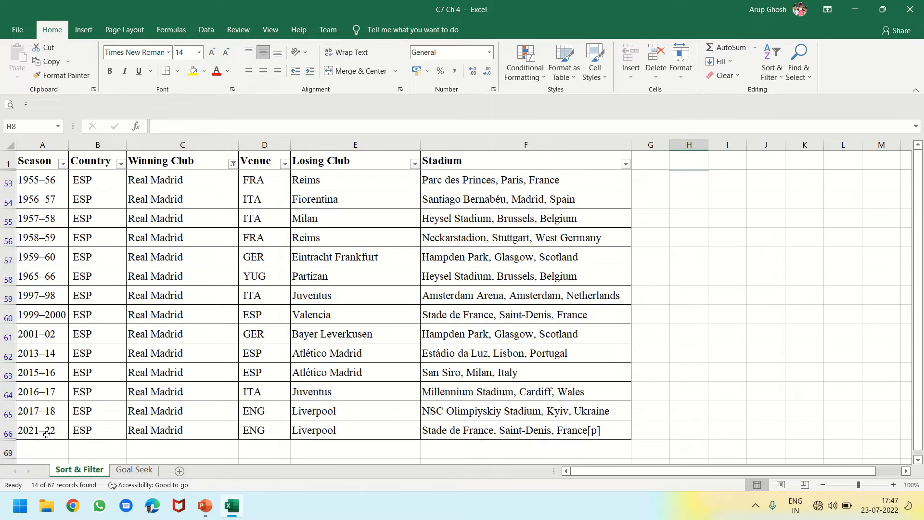
{"action": "mouse_move", "coordinate": [116, 306]}
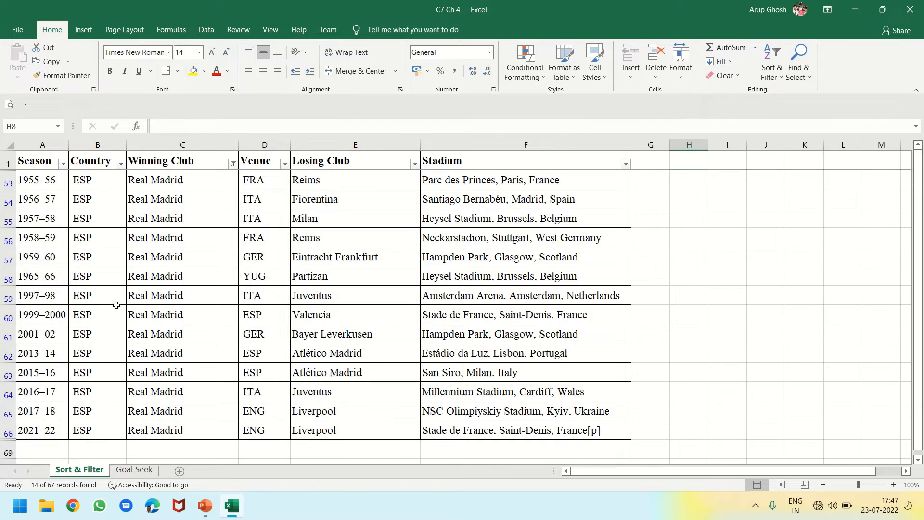
Change the Winning Club filter to Liverpool only, showing its 6 finals
{"action": "left_click", "coordinate": [232, 163]}
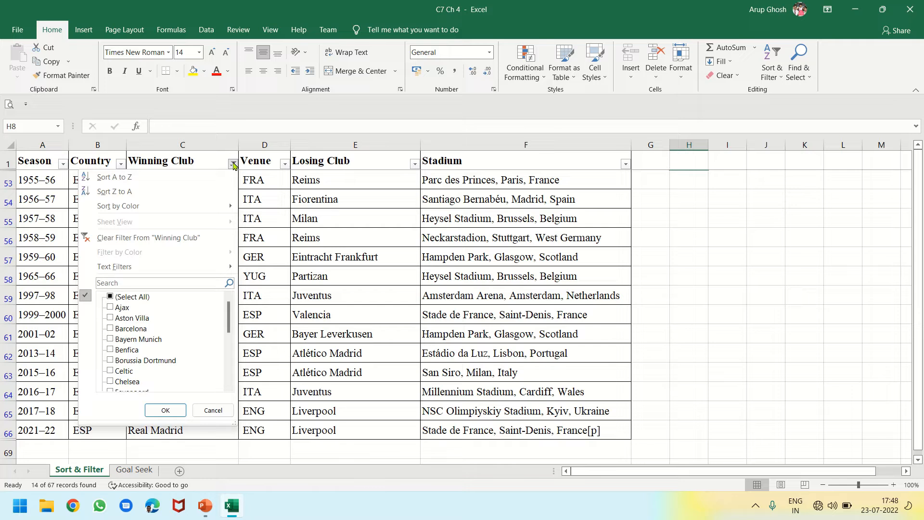
{"action": "left_click", "coordinate": [110, 297]}
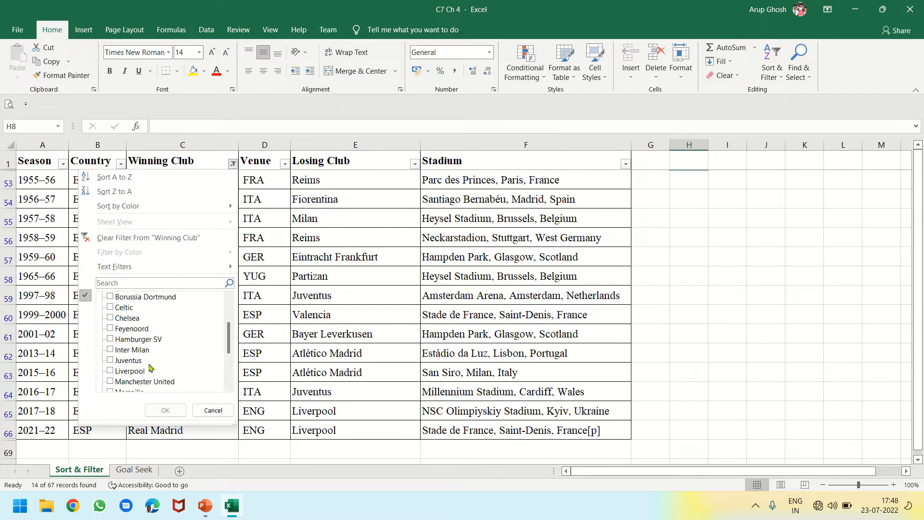
{"action": "left_click", "coordinate": [165, 410]}
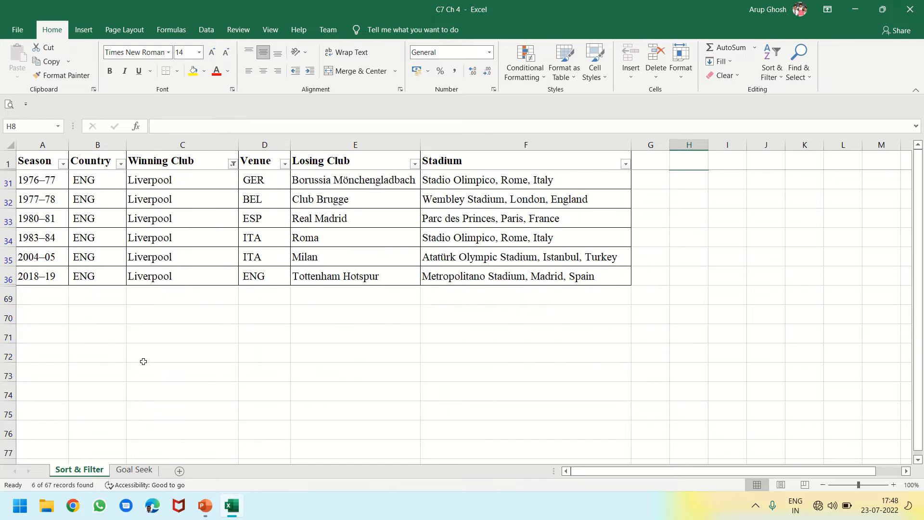
{"action": "mouse_move", "coordinate": [141, 350]}
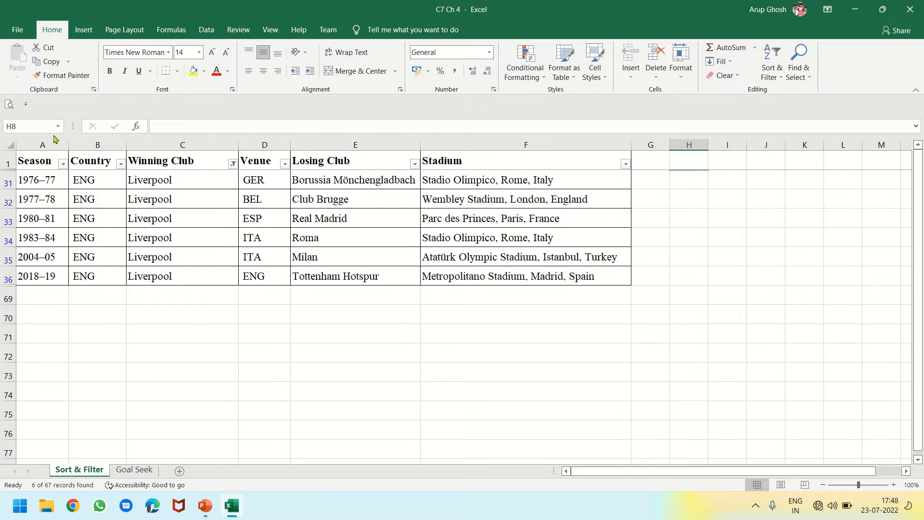
Switch off AutoFilter so all 67 finals reappear, still sorted by winning club
{"action": "left_click", "coordinate": [356, 145]}
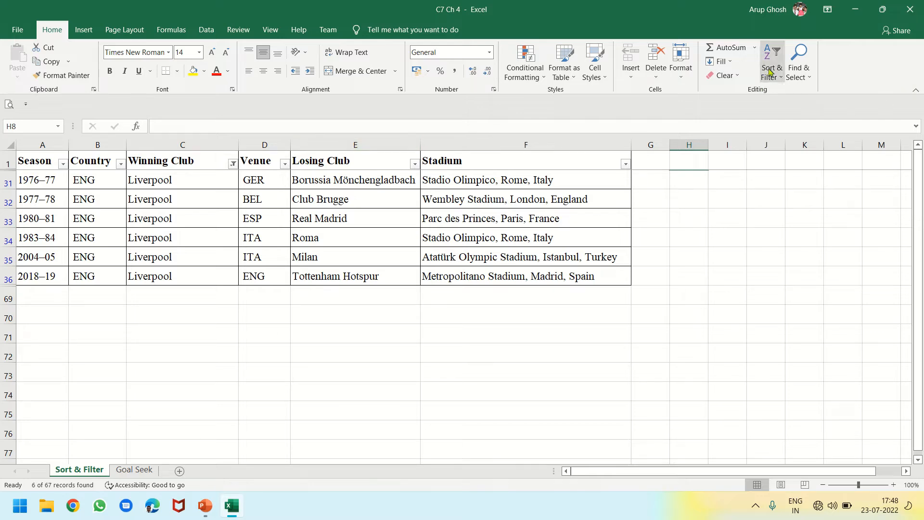
{"action": "left_click", "coordinate": [773, 62]}
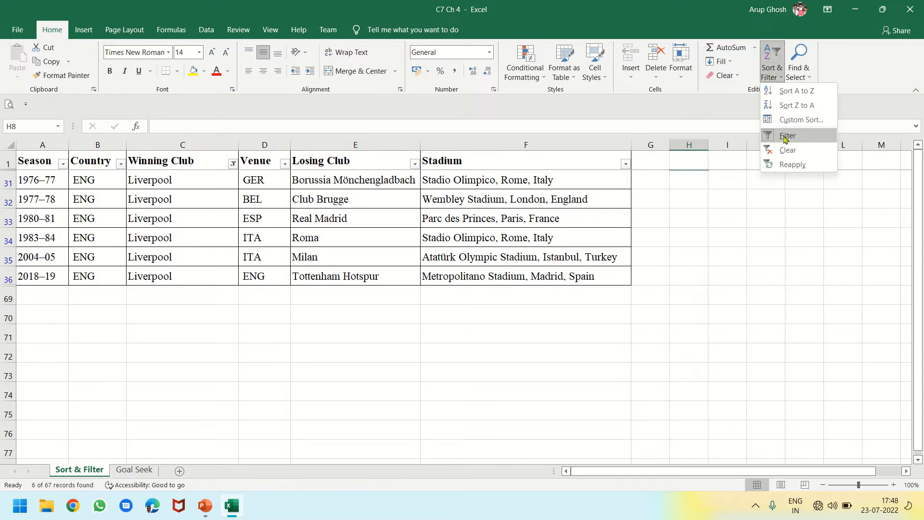
{"action": "left_click", "coordinate": [789, 136]}
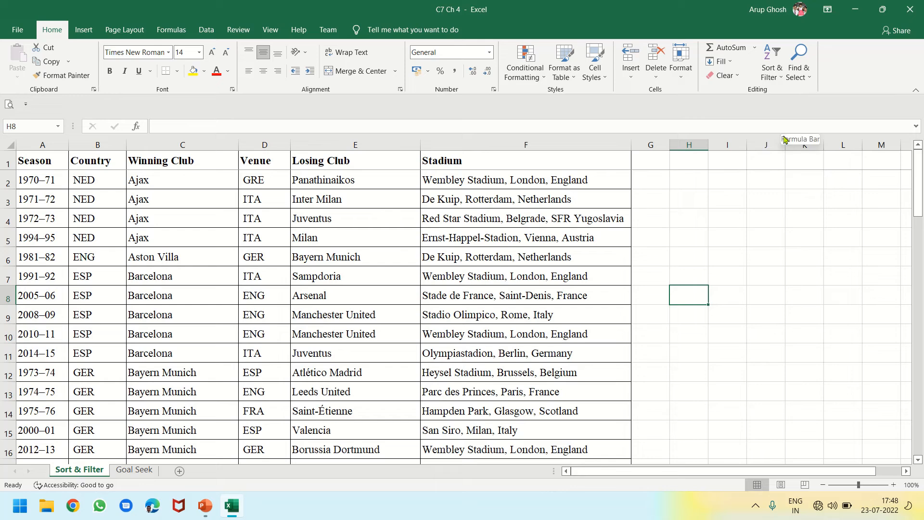
{"action": "mouse_move", "coordinate": [608, 218]}
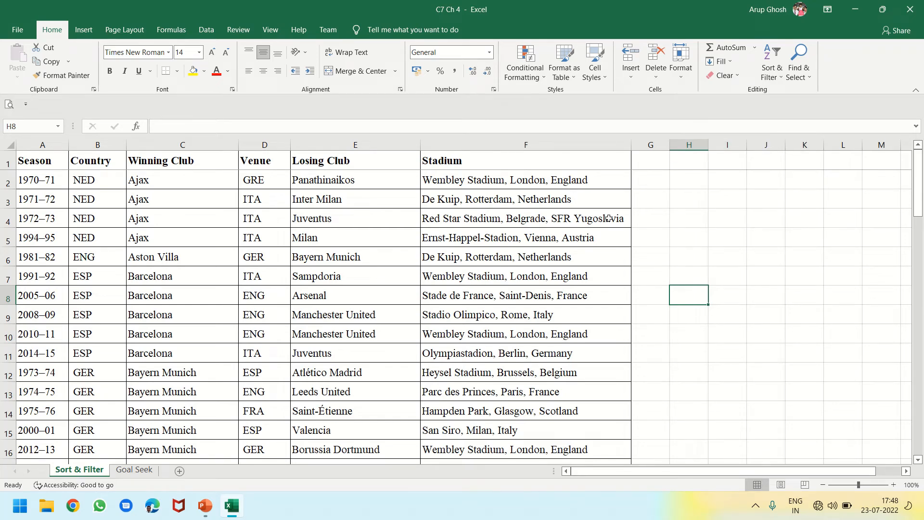
{"action": "mouse_move", "coordinate": [345, 179]}
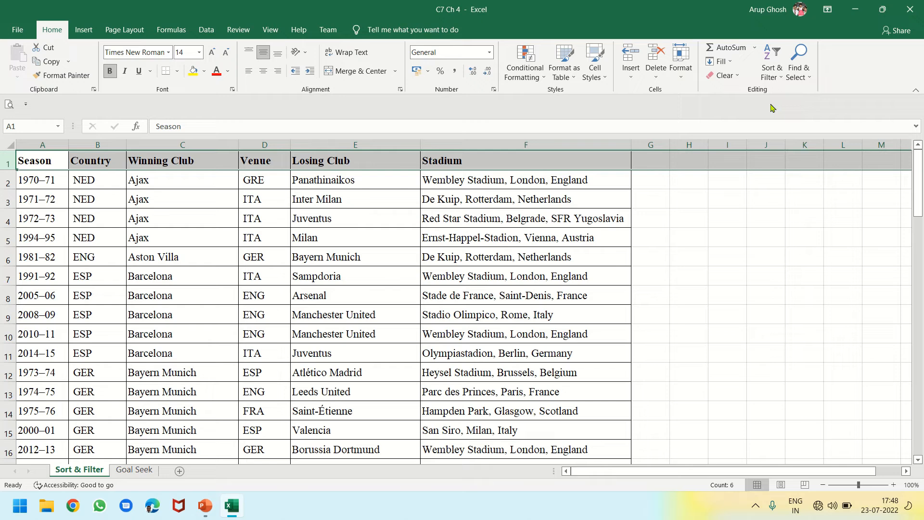
{"action": "left_click", "coordinate": [772, 61]}
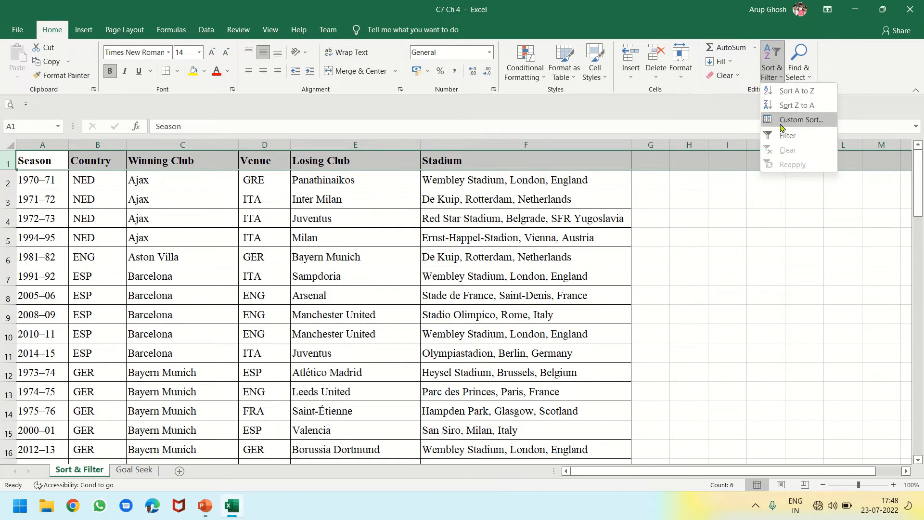
{"action": "left_click", "coordinate": [788, 136]}
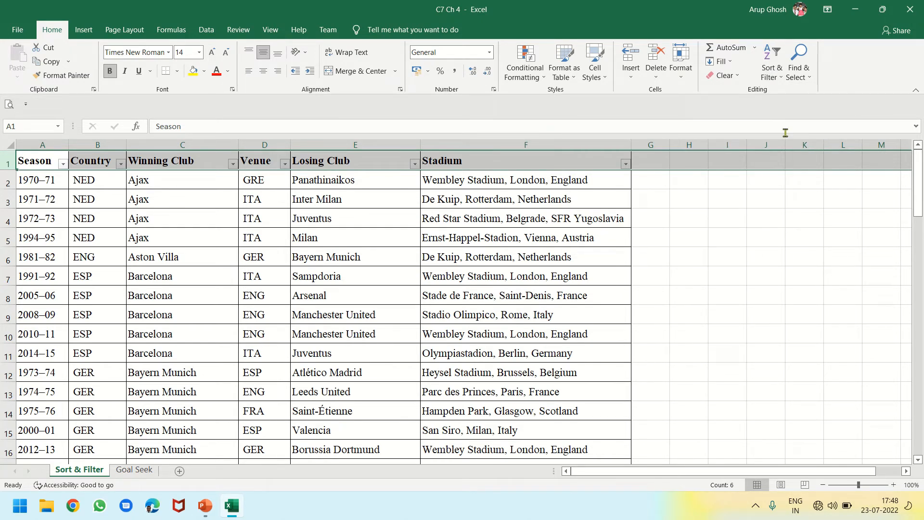
{"action": "mouse_move", "coordinate": [786, 132]}
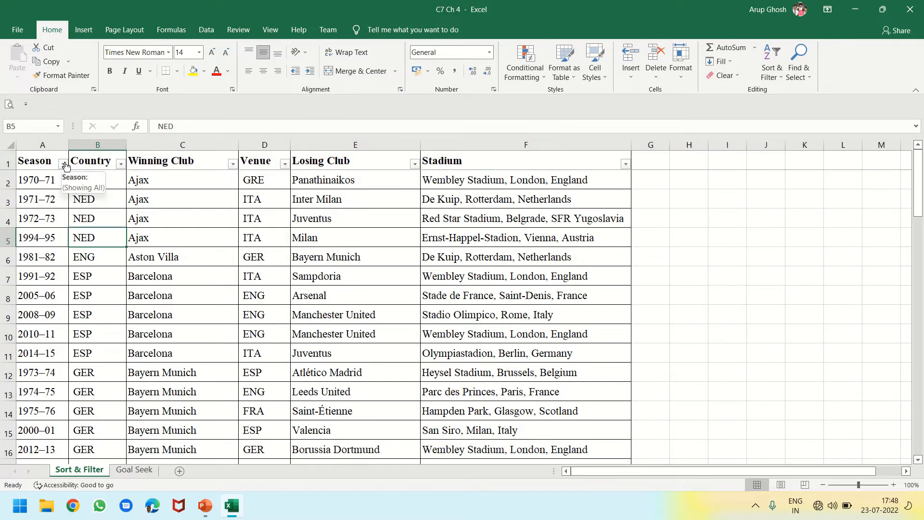
{"action": "left_click", "coordinate": [61, 164]}
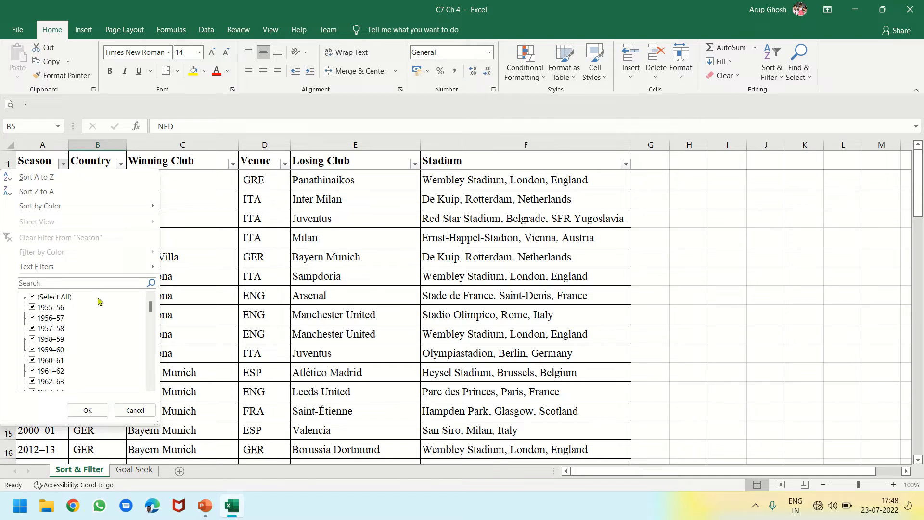
{"action": "scroll", "scroll_direction": "down", "scroll_amount": 3}
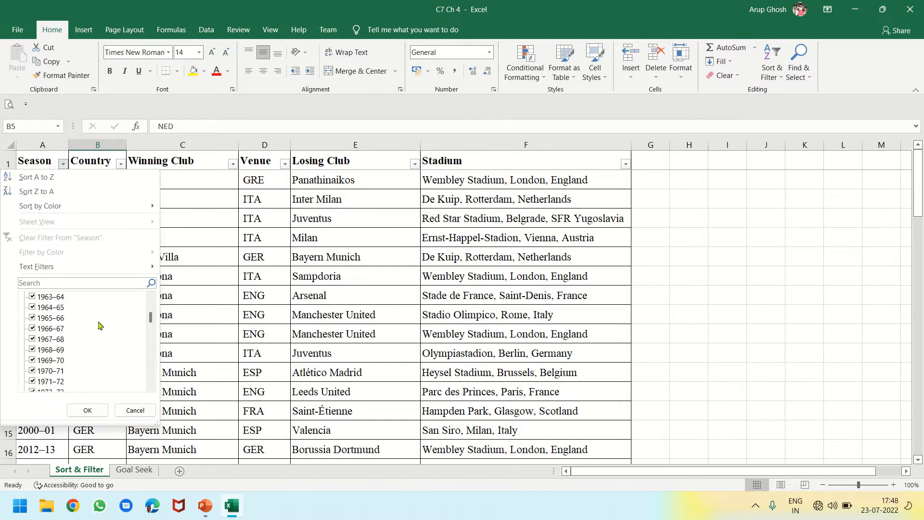
{"action": "scroll", "scroll_direction": "down", "scroll_amount": 3}
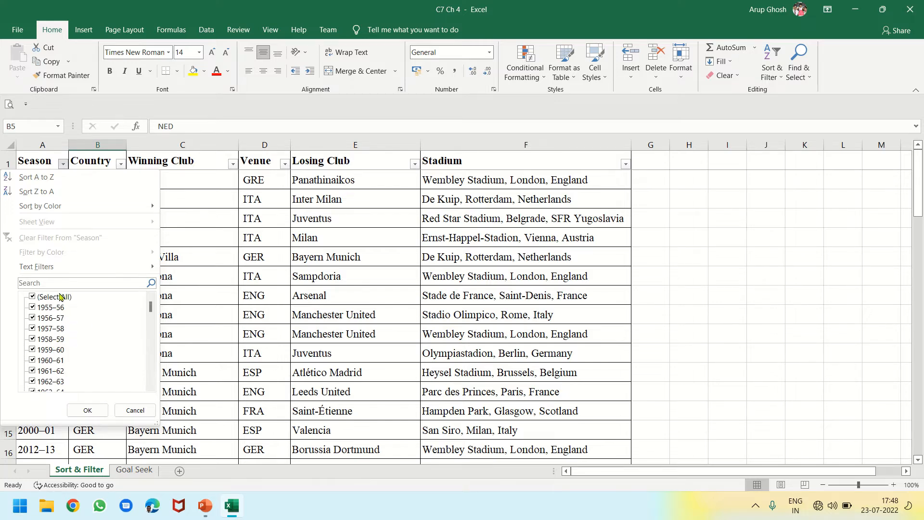
{"action": "left_click", "coordinate": [32, 295]}
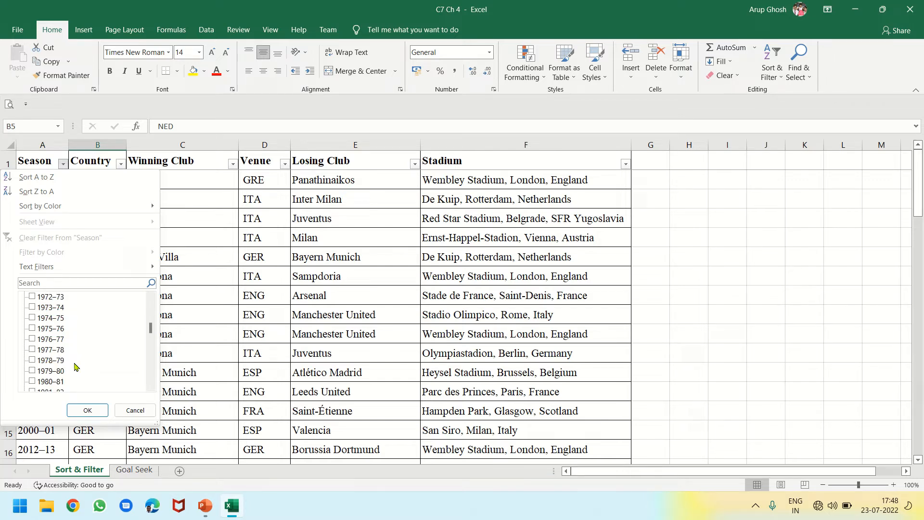
{"action": "left_click", "coordinate": [51, 370]}
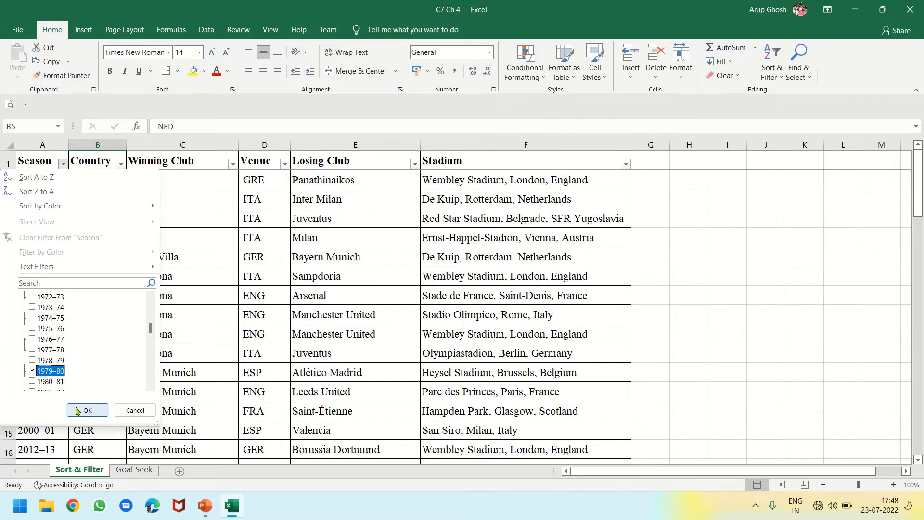
{"action": "left_click", "coordinate": [88, 411]}
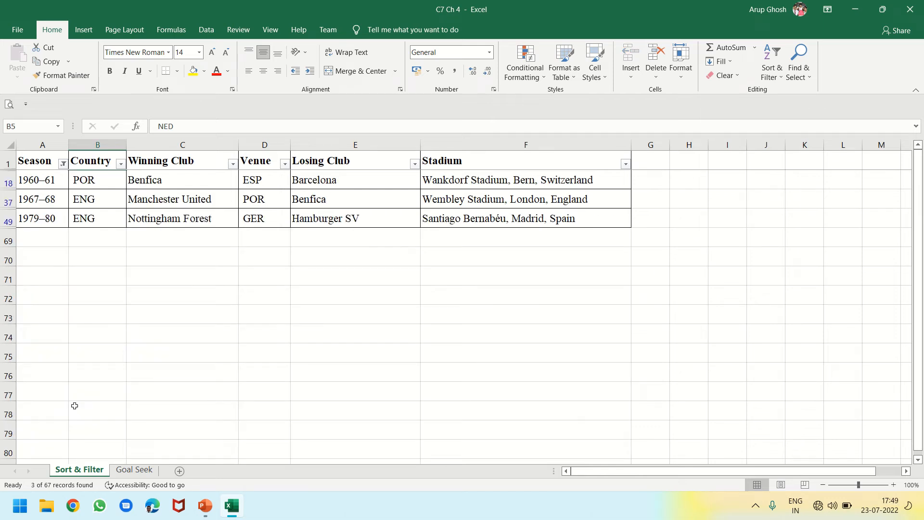
{"action": "mouse_move", "coordinate": [73, 403]}
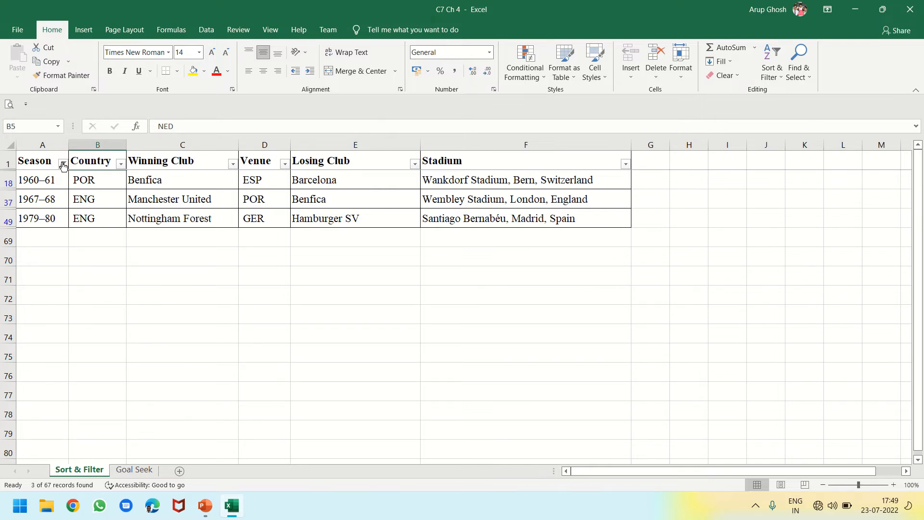
{"action": "left_click", "coordinate": [63, 164]}
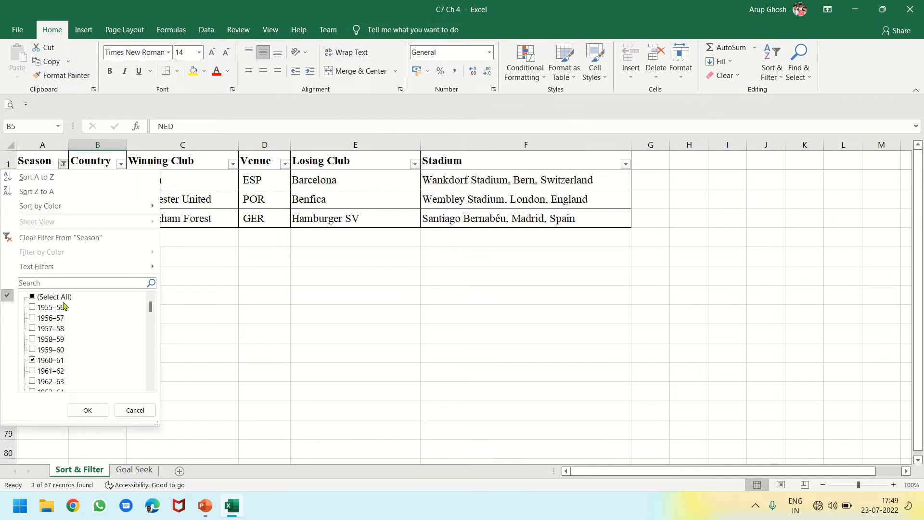
{"action": "left_click", "coordinate": [33, 297]}
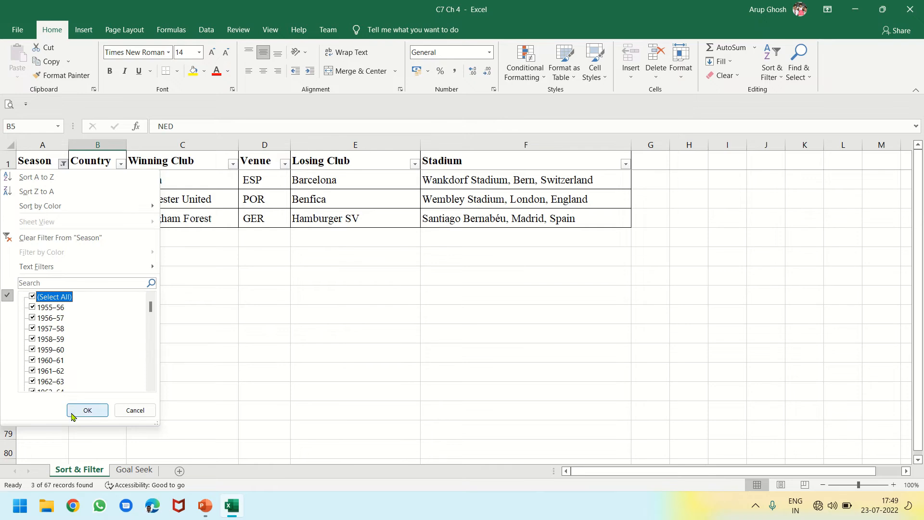
{"action": "left_click", "coordinate": [87, 411]}
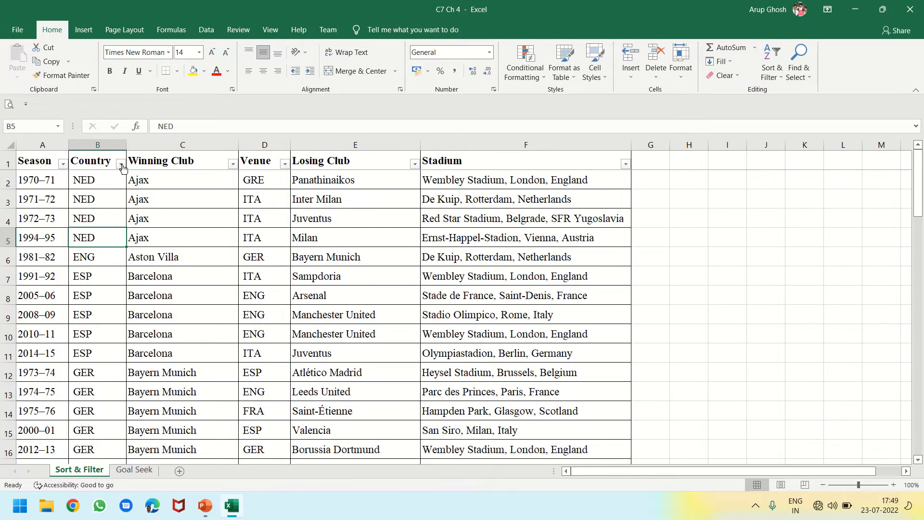
Filter the Country column to ENG only, showing 14 English winners
{"action": "left_click", "coordinate": [121, 164]}
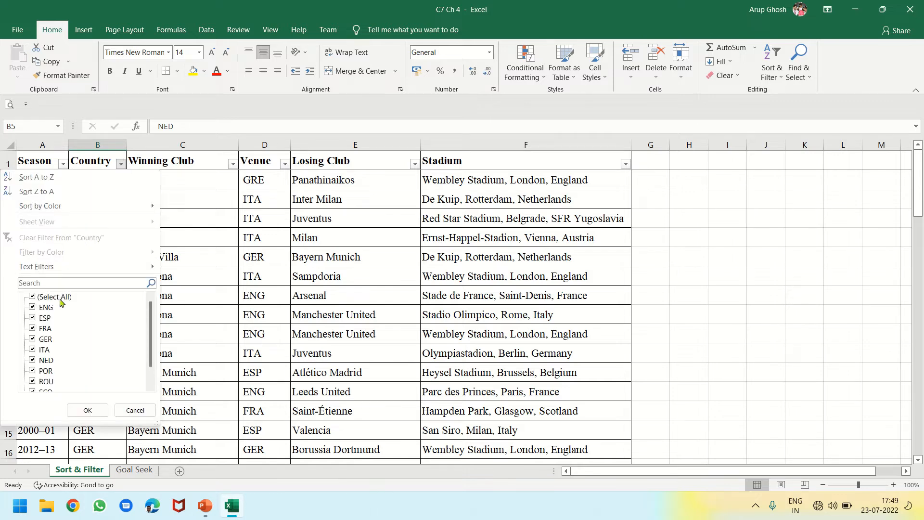
{"action": "left_click", "coordinate": [45, 307]}
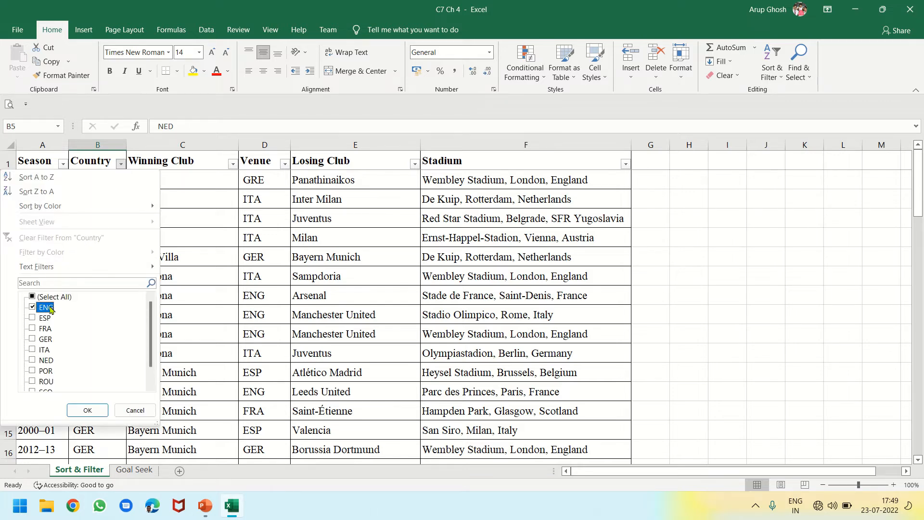
{"action": "mouse_move", "coordinate": [69, 390]}
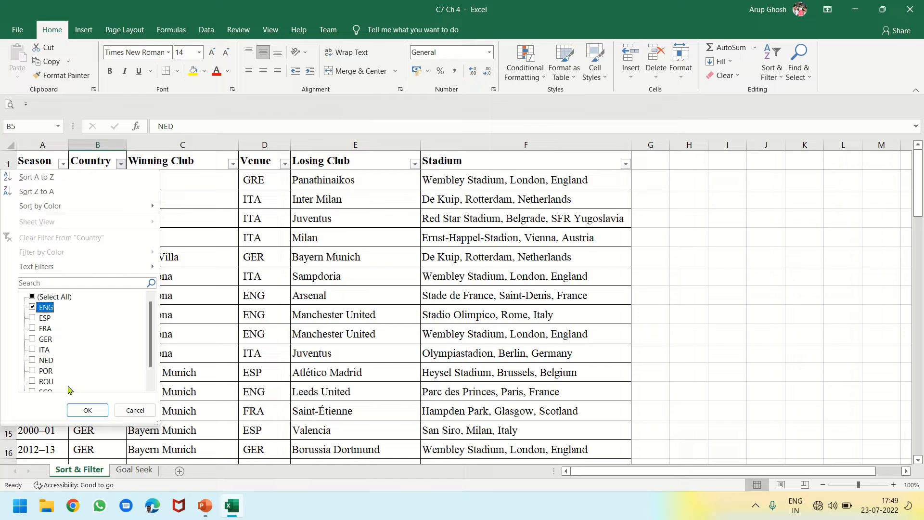
{"action": "left_click", "coordinate": [88, 410]}
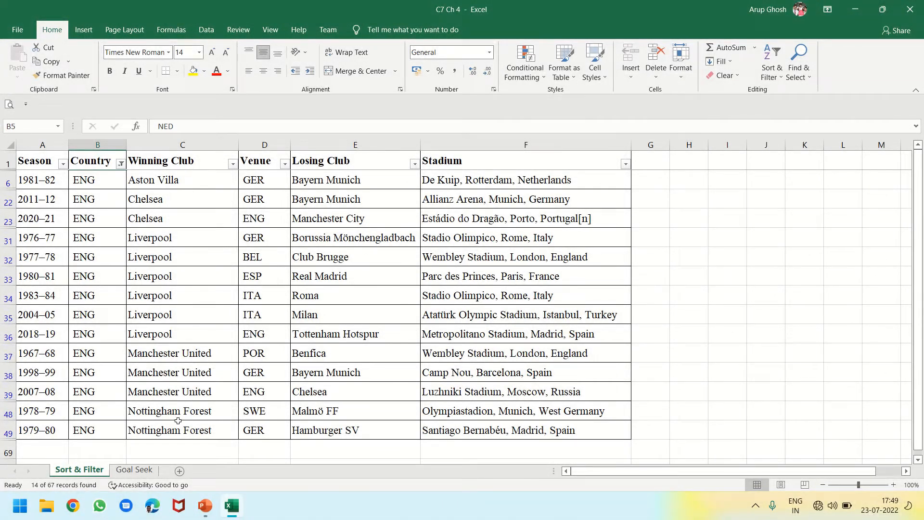
{"action": "mouse_move", "coordinate": [175, 403]}
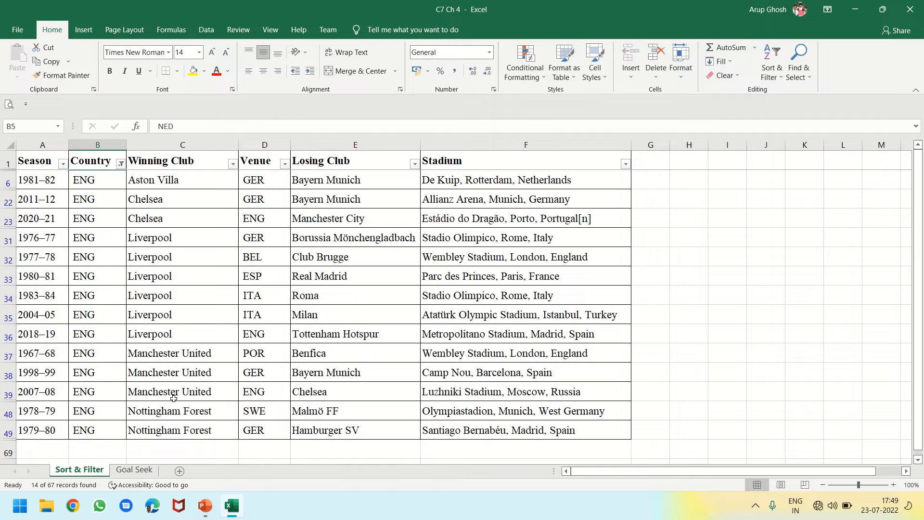
{"action": "mouse_move", "coordinate": [161, 339]}
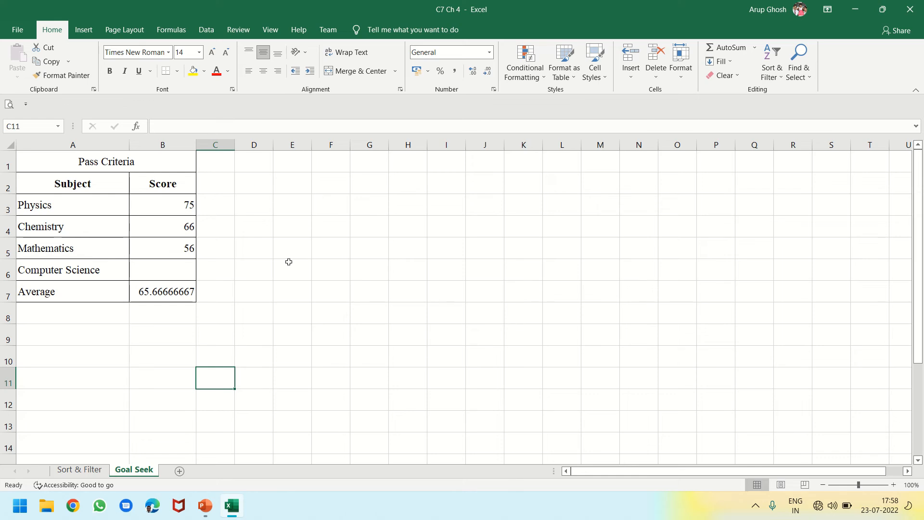
{"action": "mouse_move", "coordinate": [206, 30]}
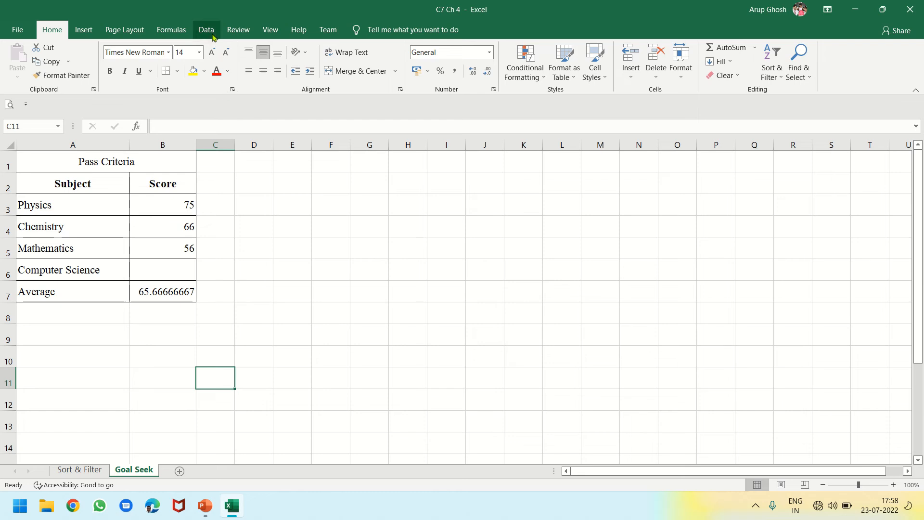
Set Goal Seek to make the B7 average 70 by changing the B6 Computer Science score
{"action": "left_click", "coordinate": [206, 30]}
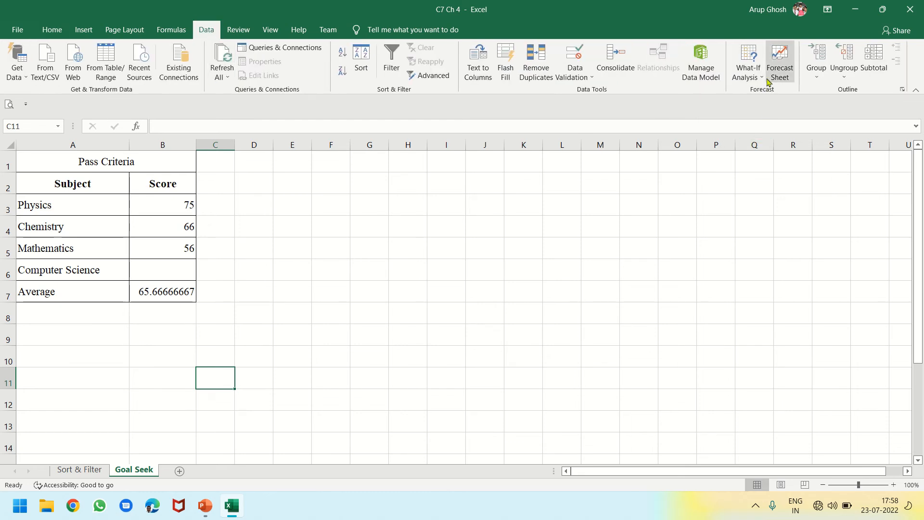
{"action": "left_click", "coordinate": [747, 62]}
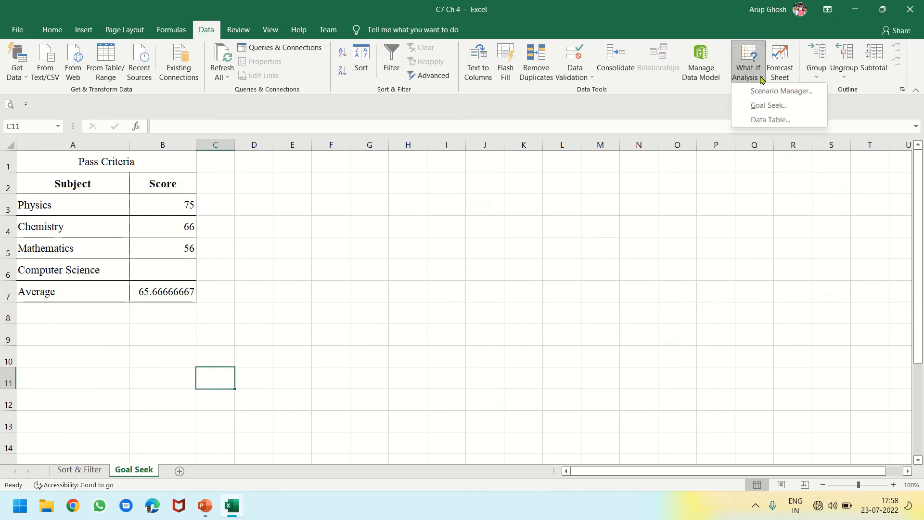
{"action": "mouse_move", "coordinate": [769, 105]}
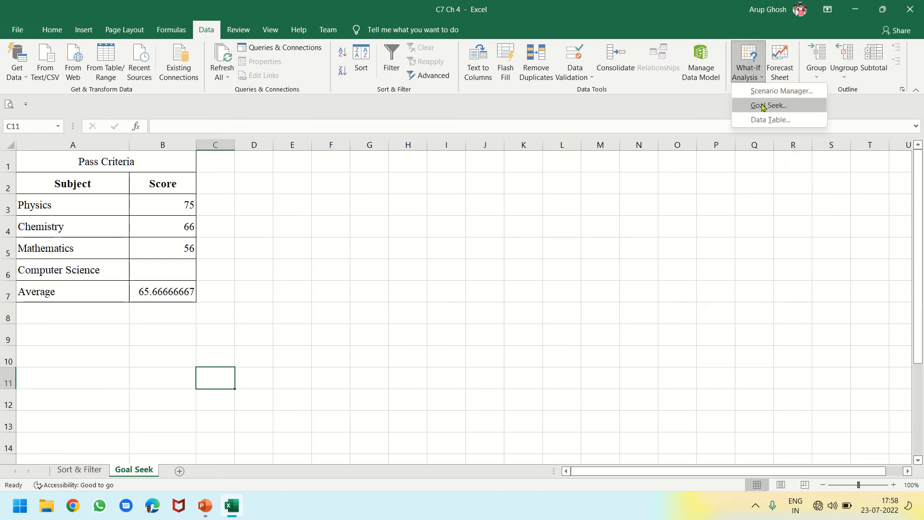
{"action": "left_click", "coordinate": [770, 105]}
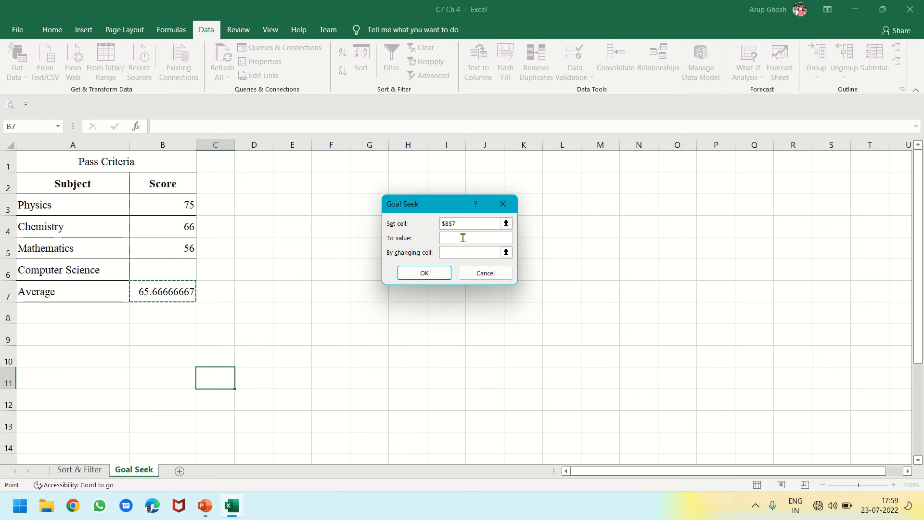
{"action": "type", "text": "7"}
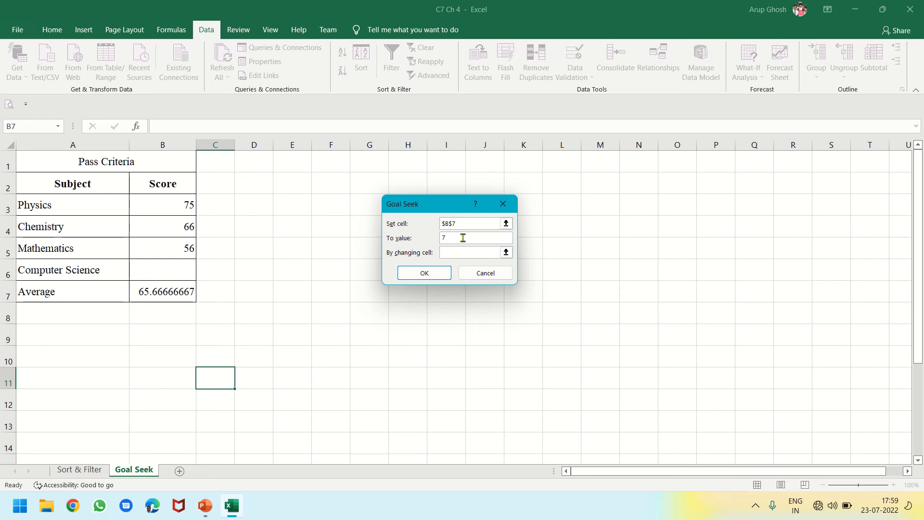
{"action": "type", "text": "0"}
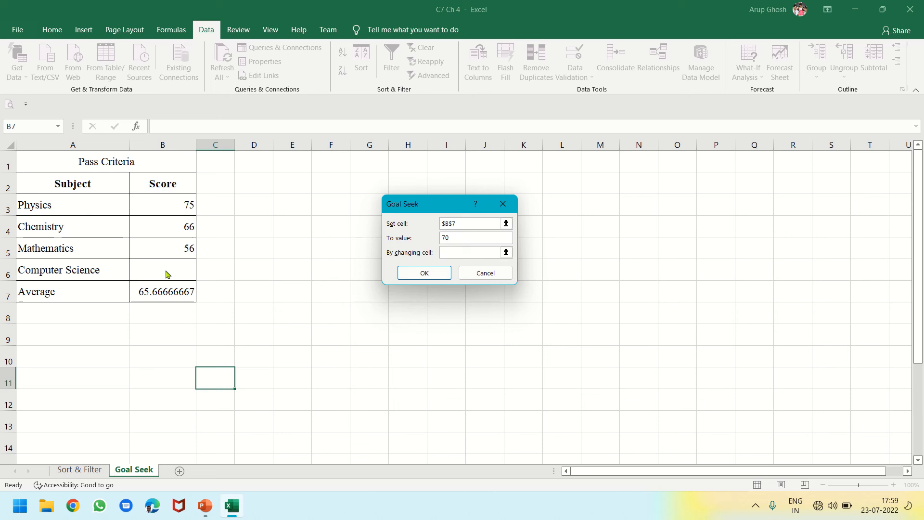
{"action": "mouse_move", "coordinate": [240, 279]}
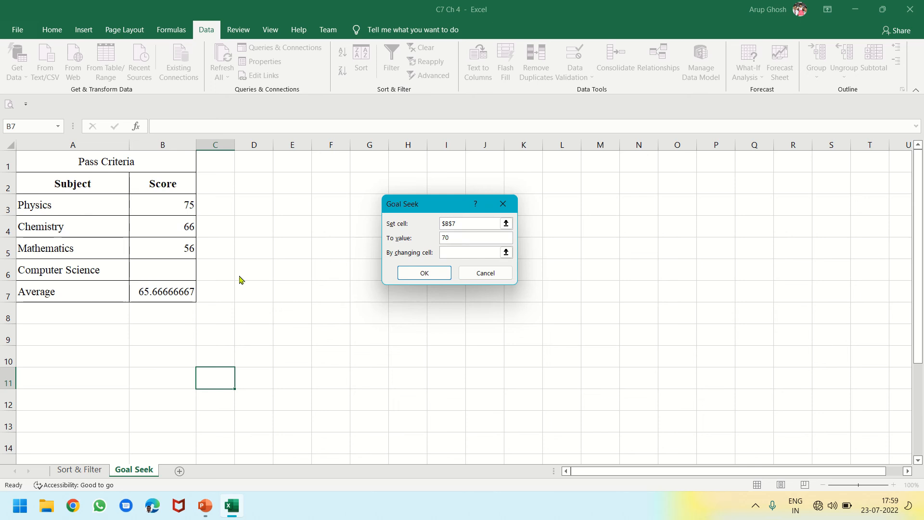
{"action": "left_click", "coordinate": [162, 270]}
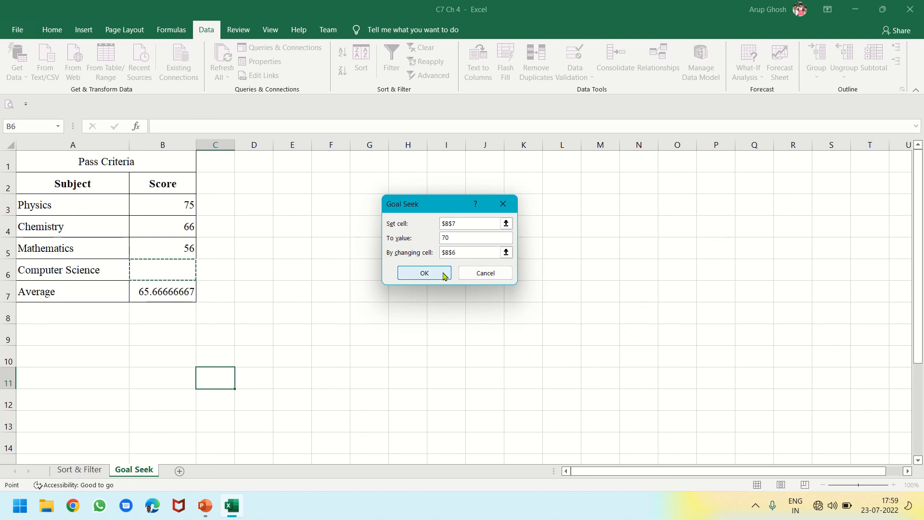
Run Goal Seek and keep its solution: Computer Science 83 gives an Average of exactly 70
{"action": "left_click", "coordinate": [424, 272]}
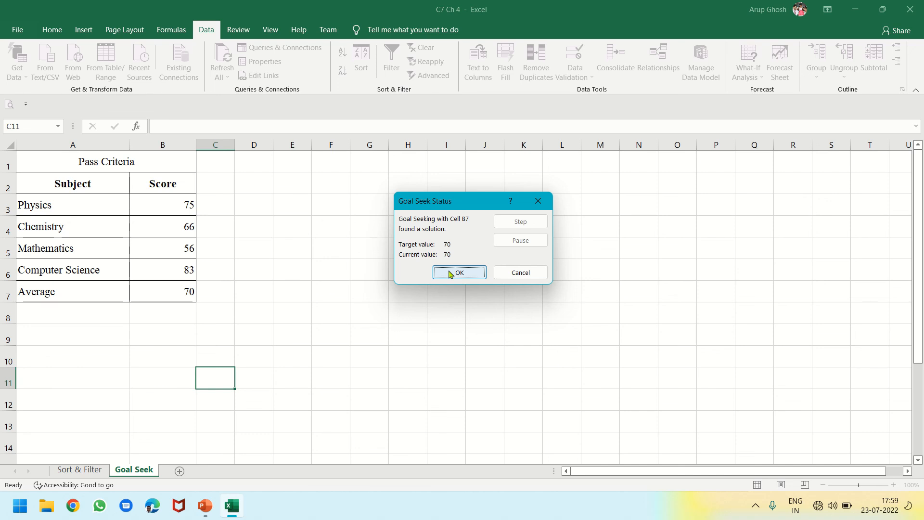
{"action": "left_click", "coordinate": [459, 273]}
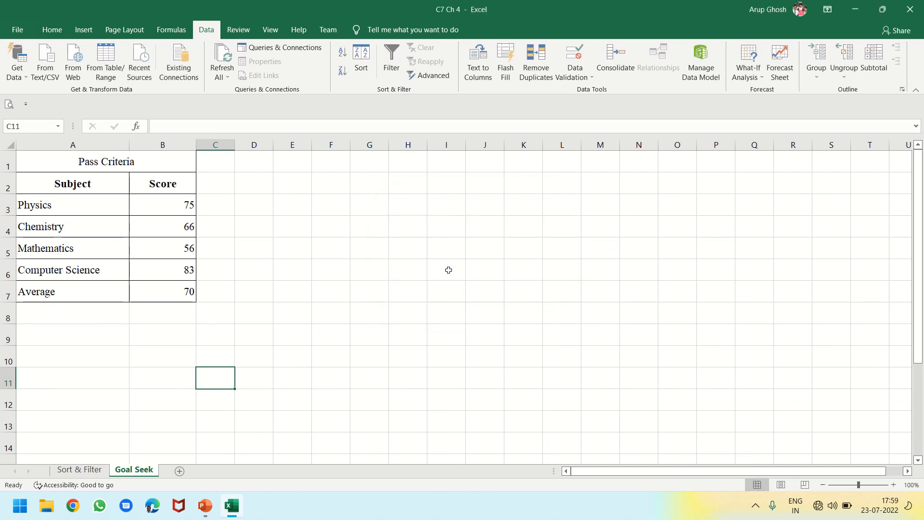